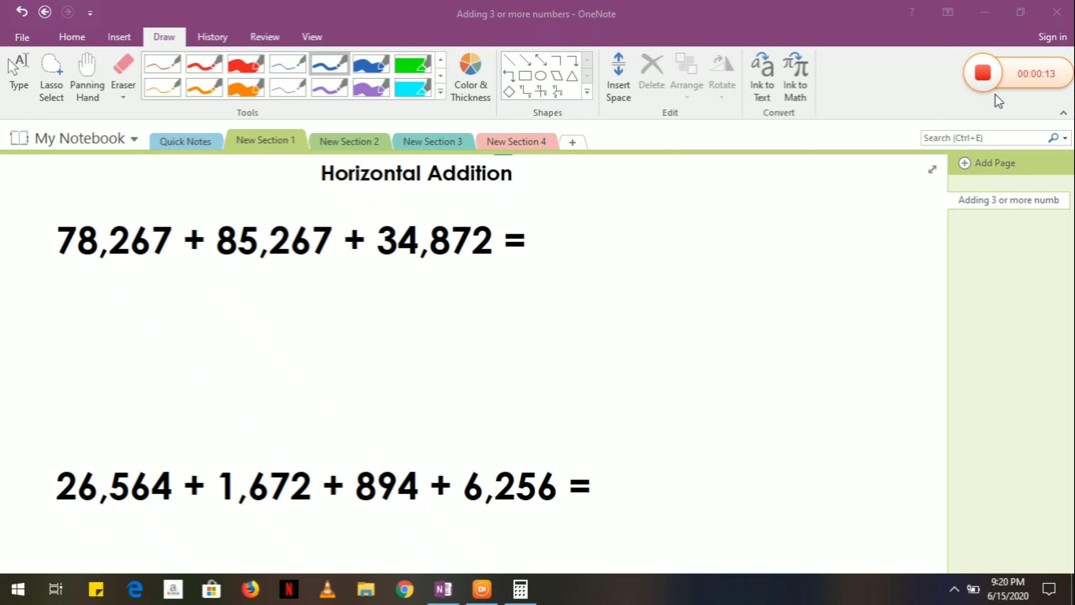
{"action": "mouse_move", "coordinate": [647, 349]}
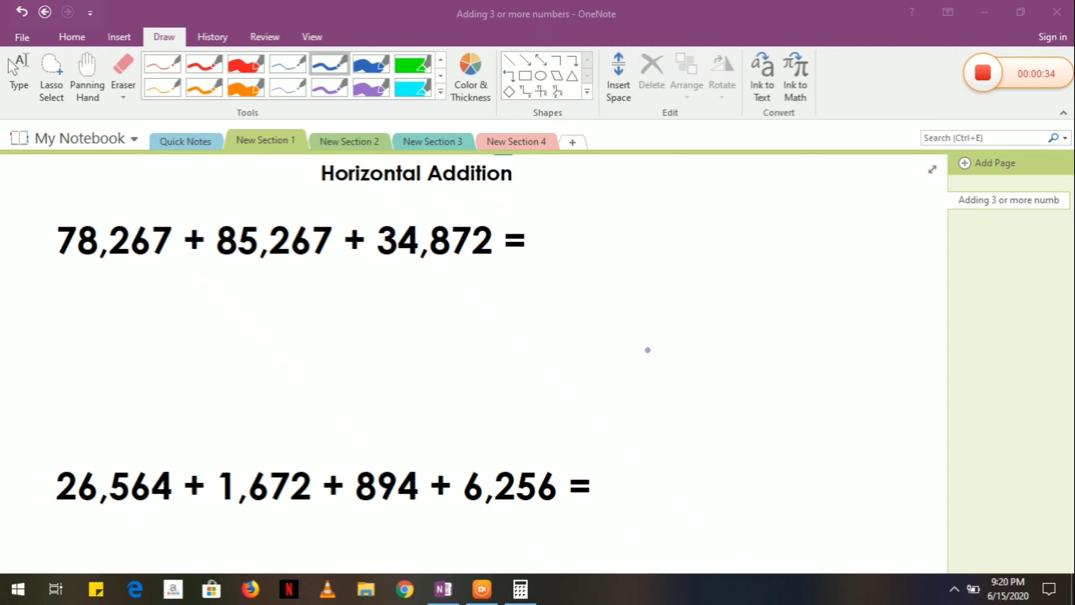
{"action": "mouse_move", "coordinate": [304, 159]}
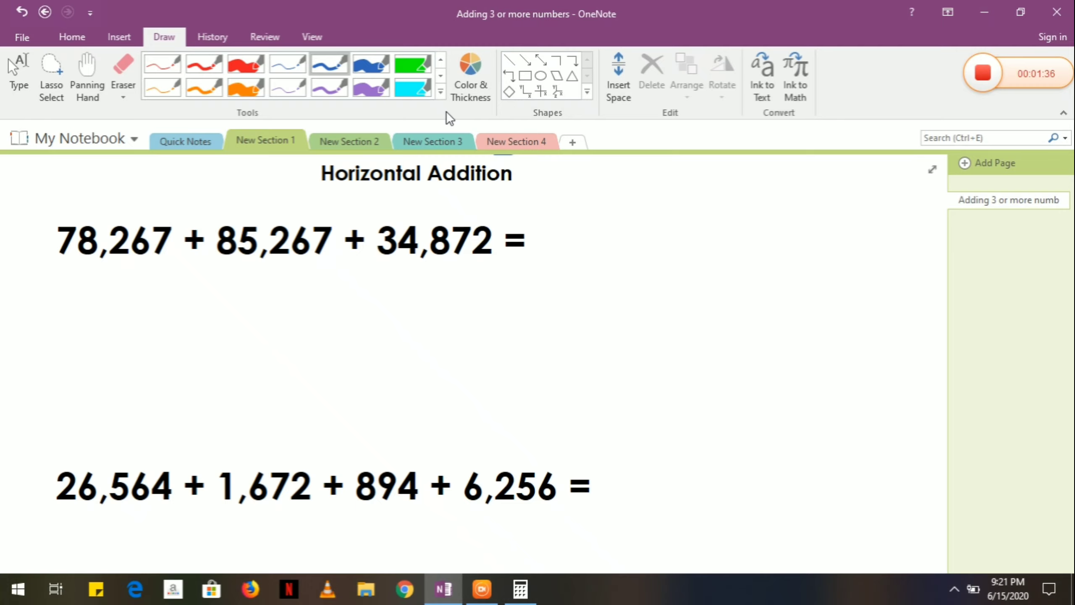
{"action": "mouse_move", "coordinate": [357, 106]}
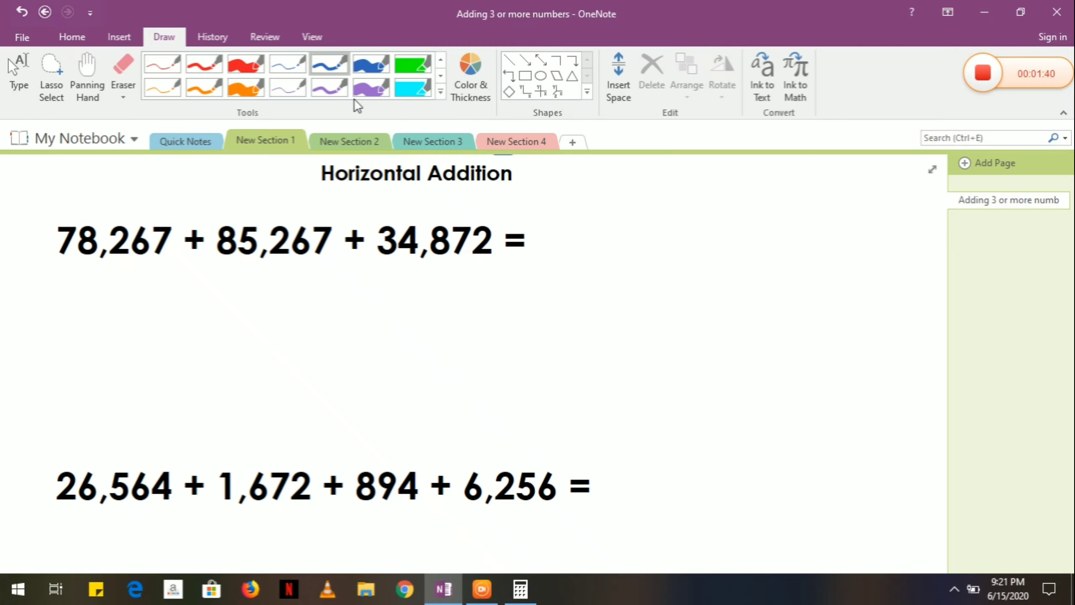
Mark off the ones column in red, writing answer digit 6 and carried 1.
{"action": "left_click_drag", "start_coordinate": [487, 212], "coordinate": [483, 274]}
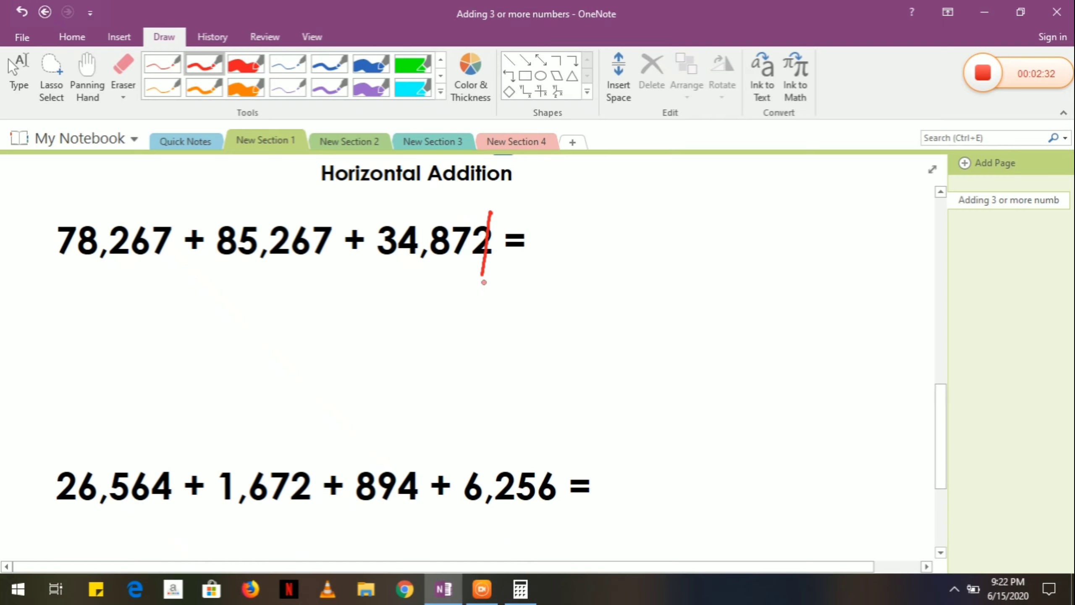
{"action": "left_click_drag", "start_coordinate": [324, 216], "coordinate": [323, 267]}
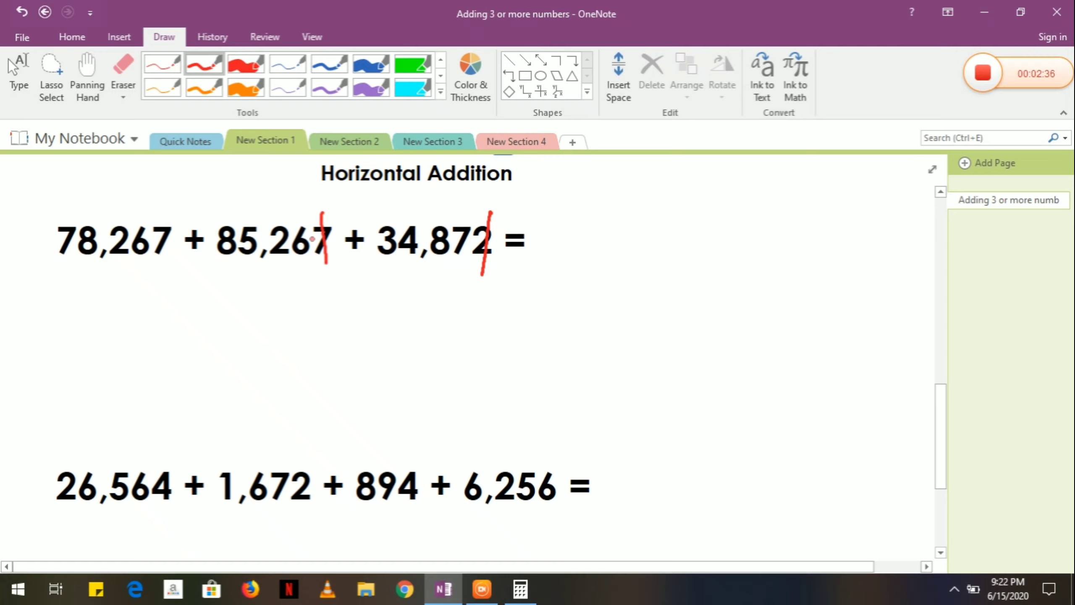
{"action": "left_click_drag", "start_coordinate": [164, 215], "coordinate": [164, 267]}
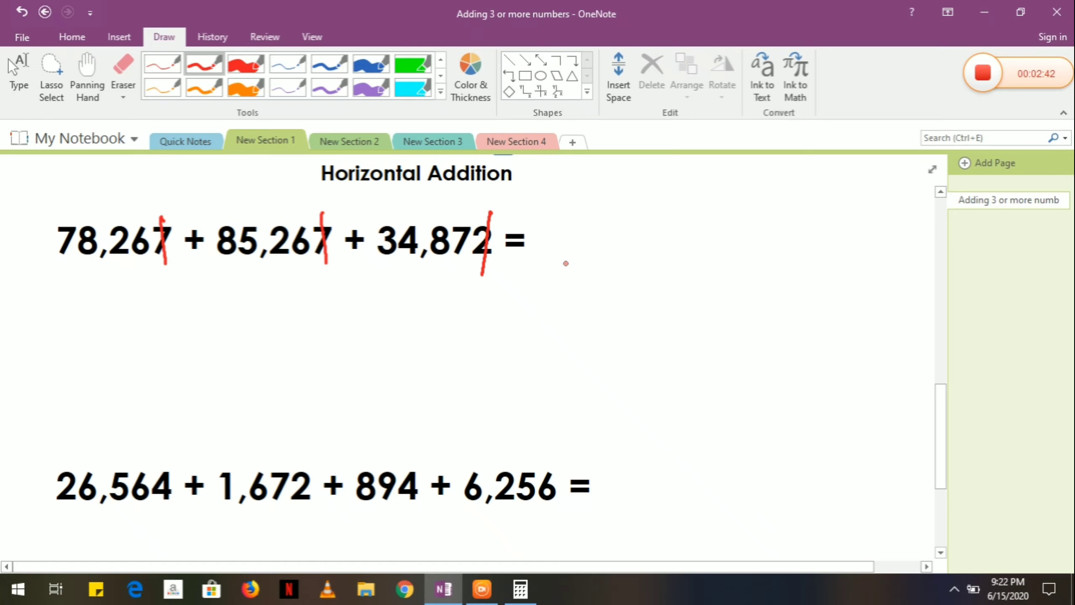
{"action": "mouse_move", "coordinate": [744, 229]}
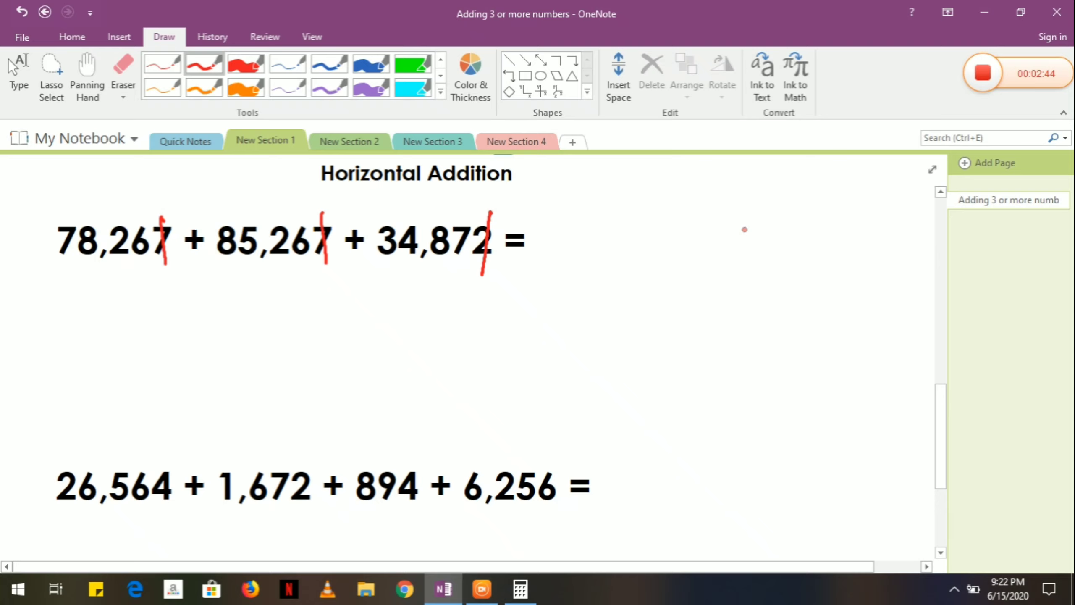
{"action": "left_click_drag", "start_coordinate": [748, 223], "coordinate": [737, 264]}
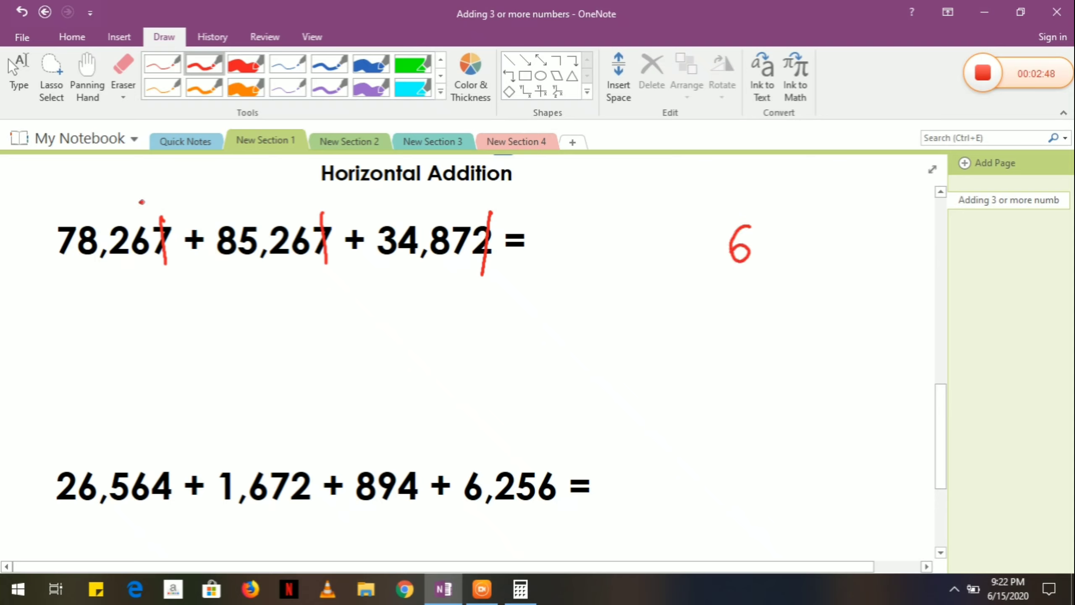
{"action": "left_click_drag", "start_coordinate": [137, 213], "coordinate": [151, 196]}
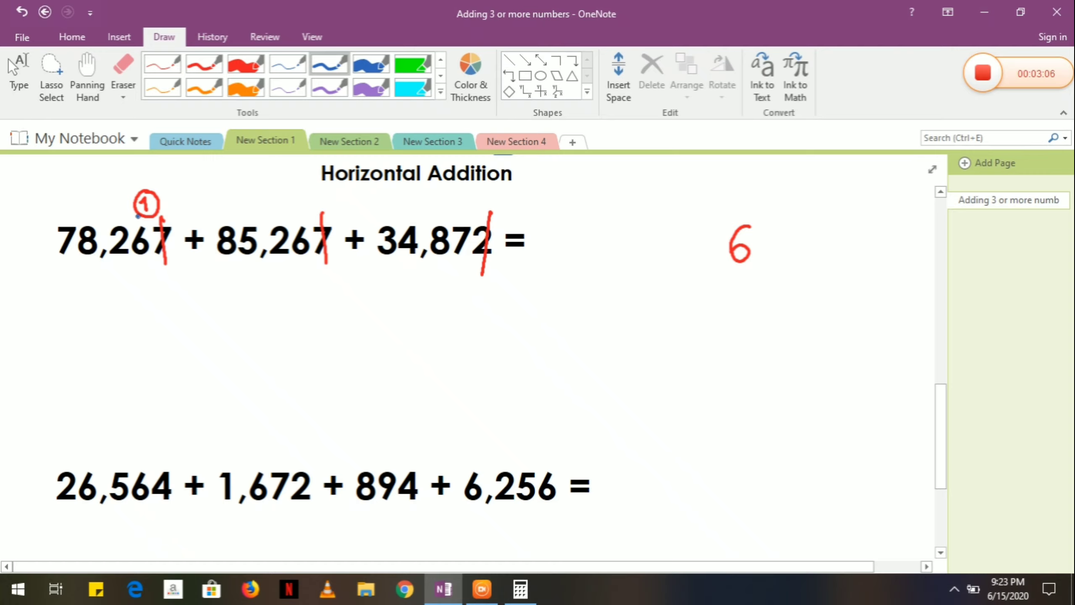
Work the tens, hundreds and remaining columns in colour and box 198,406.
{"action": "left_click_drag", "start_coordinate": [146, 213], "coordinate": [146, 264]}
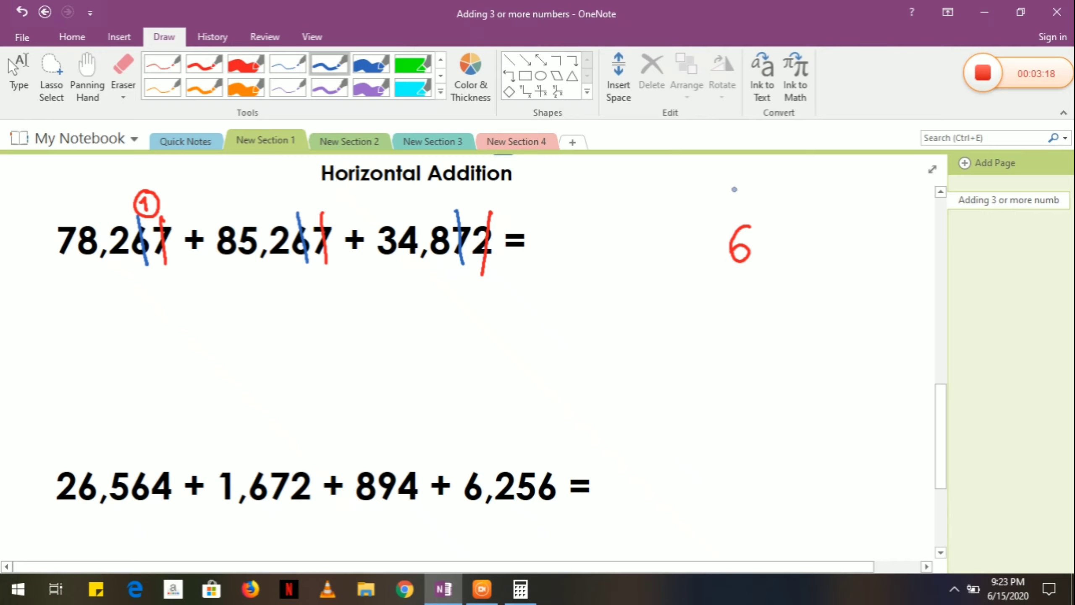
{"action": "left_click_drag", "start_coordinate": [713, 227], "coordinate": [713, 256]}
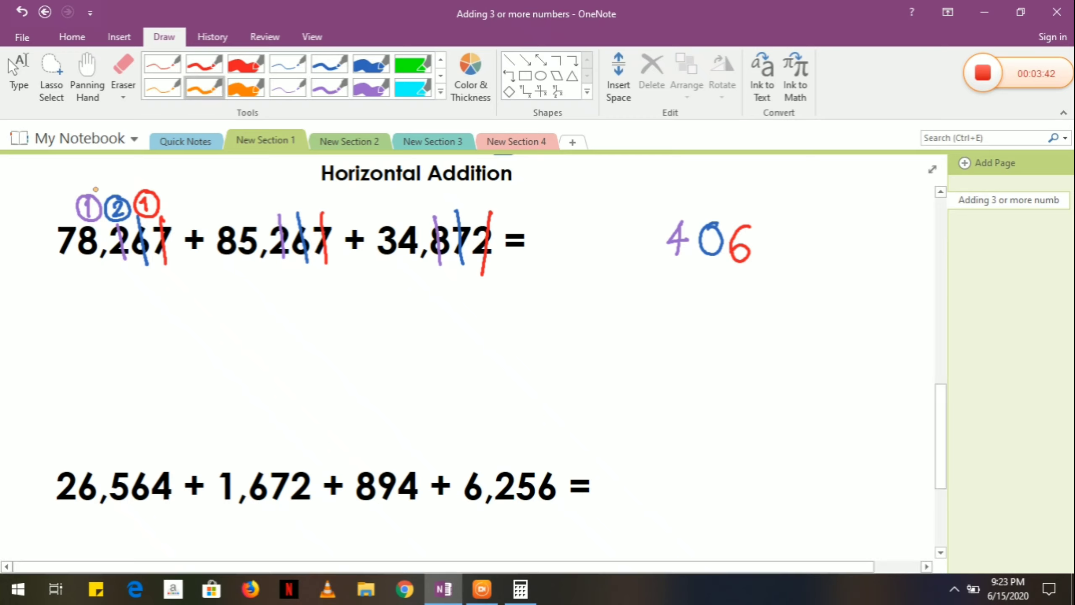
{"action": "left_click_drag", "start_coordinate": [97, 230], "coordinate": [93, 278]}
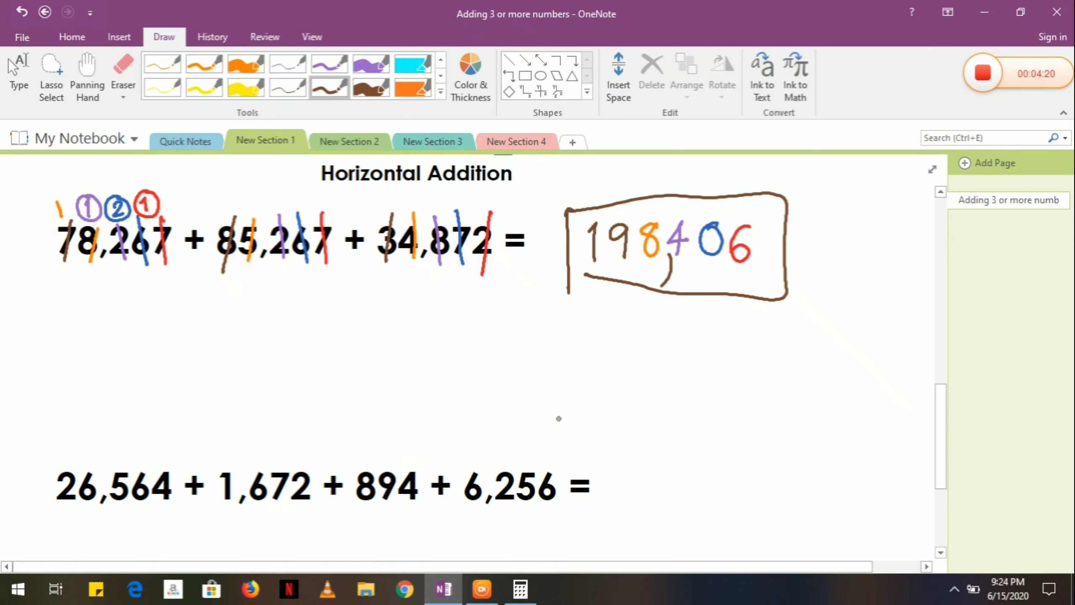
Key 78,267 + 85,267 + 34,872 into Windows Calculator to verify the total.
{"action": "left_click", "coordinate": [520, 588]}
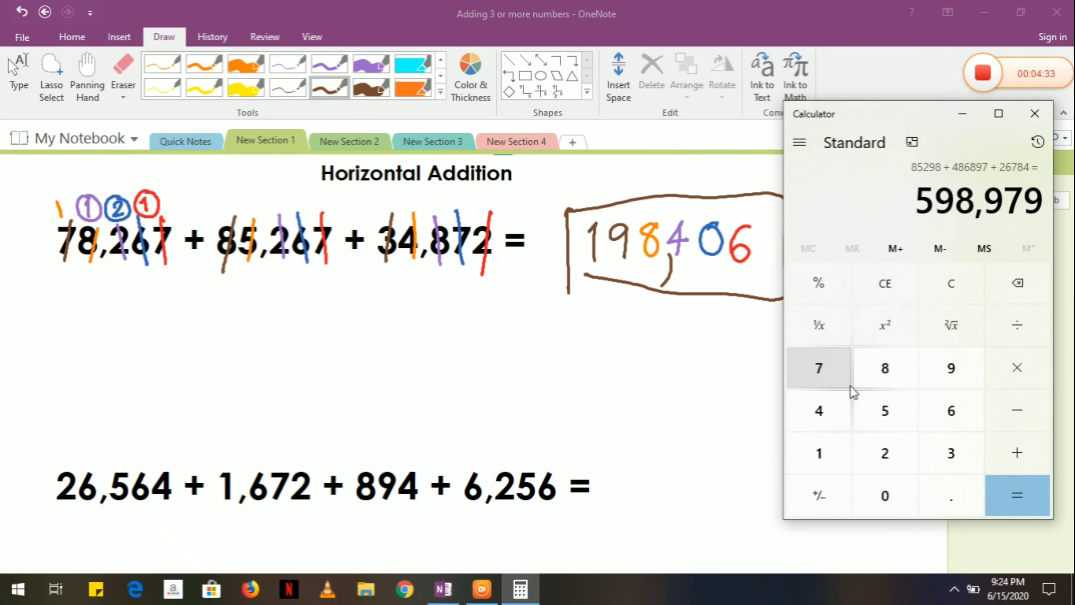
{"action": "mouse_move", "coordinate": [845, 381]}
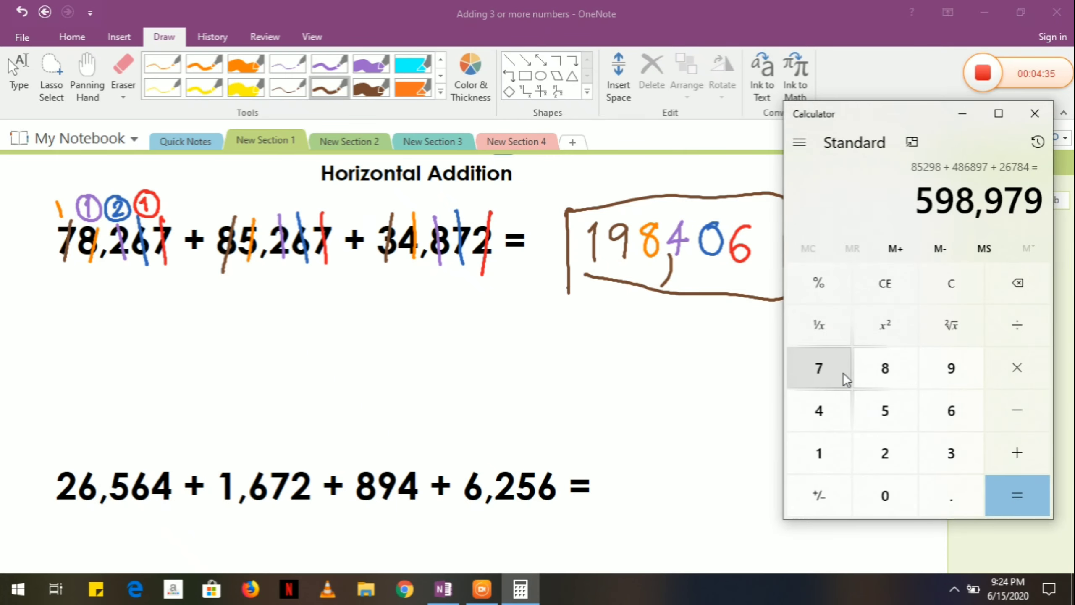
{"action": "left_click", "coordinate": [818, 368]}
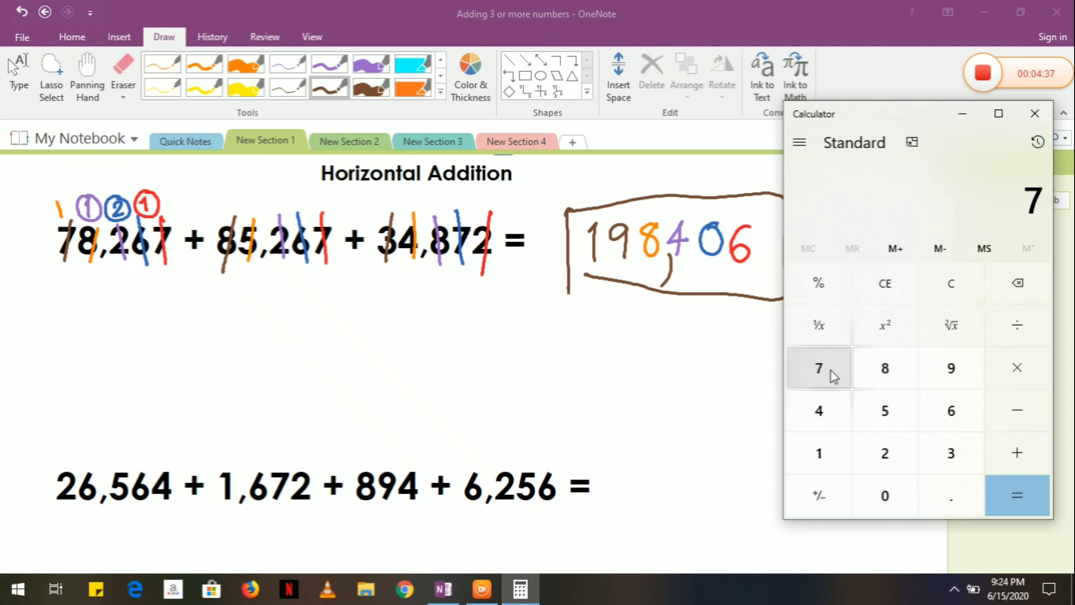
{"action": "left_click", "coordinate": [884, 367]}
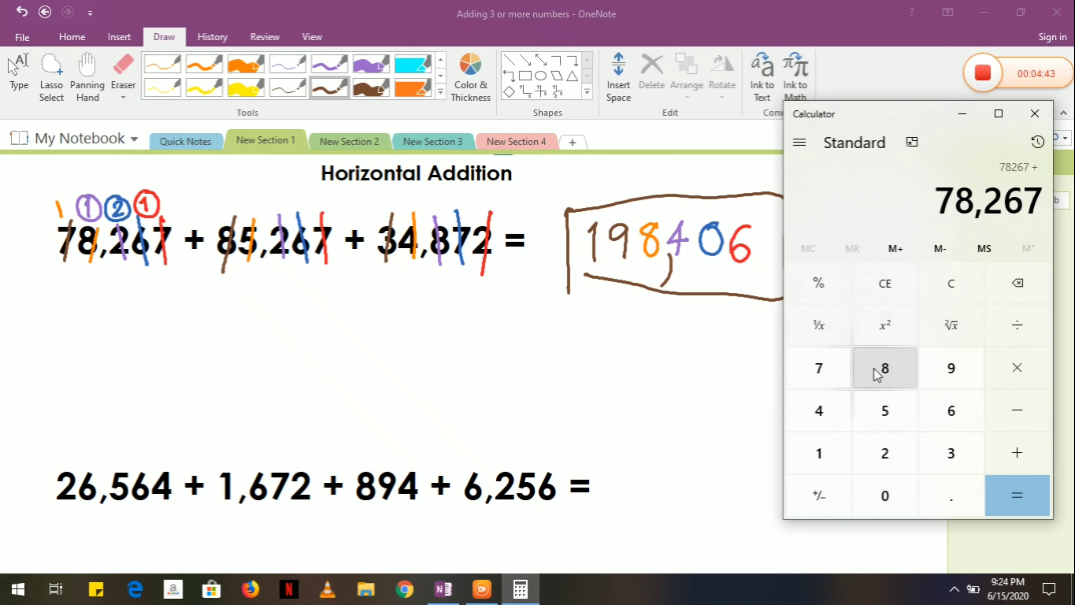
{"action": "left_click", "coordinate": [884, 453]}
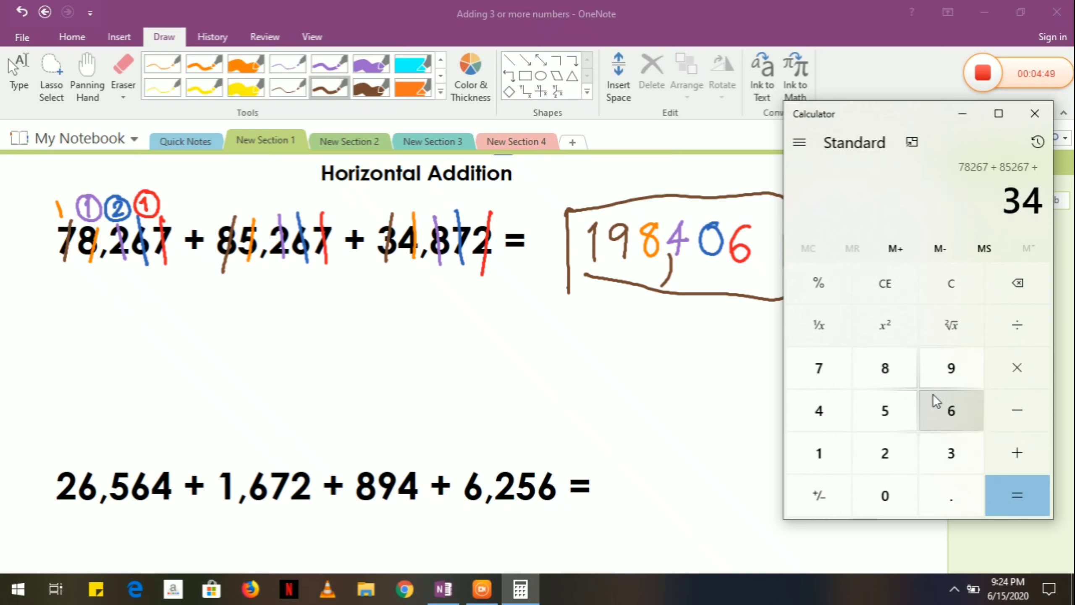
{"action": "left_click", "coordinate": [884, 452]}
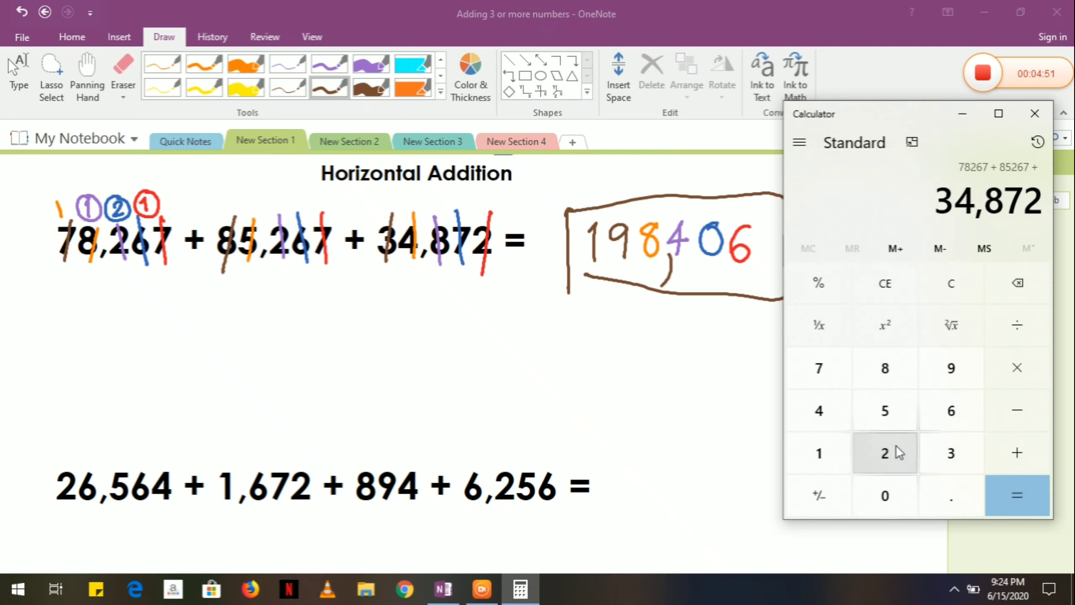
{"action": "left_click", "coordinate": [1017, 495]}
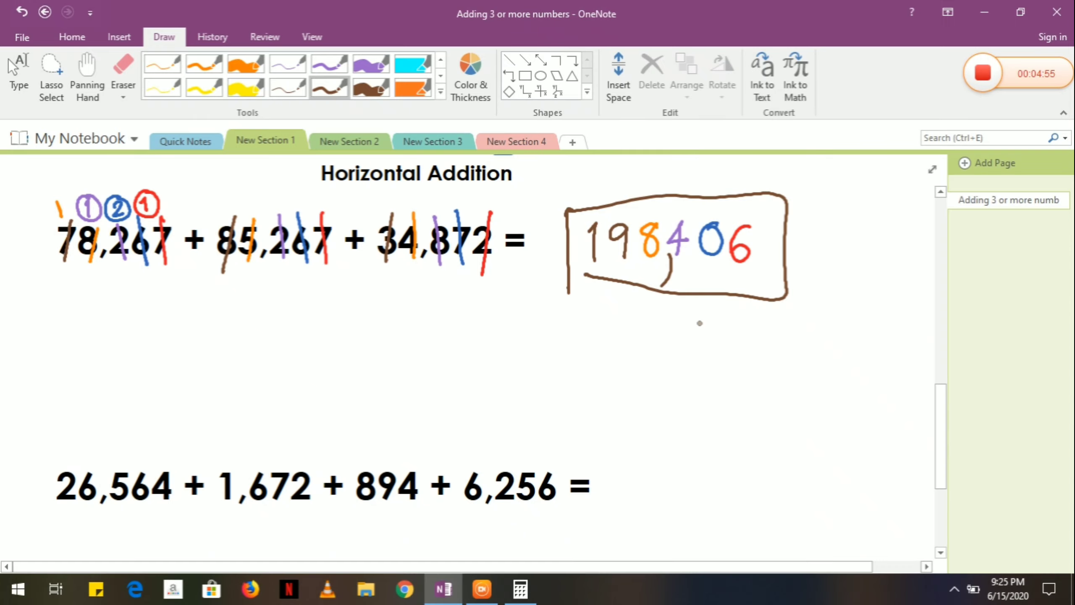
Tick boxed 198,406 and scroll down to 26,564 + 1,672 + 894 + 6,256.
{"action": "left_click_drag", "start_coordinate": [699, 329], "coordinate": [775, 271]}
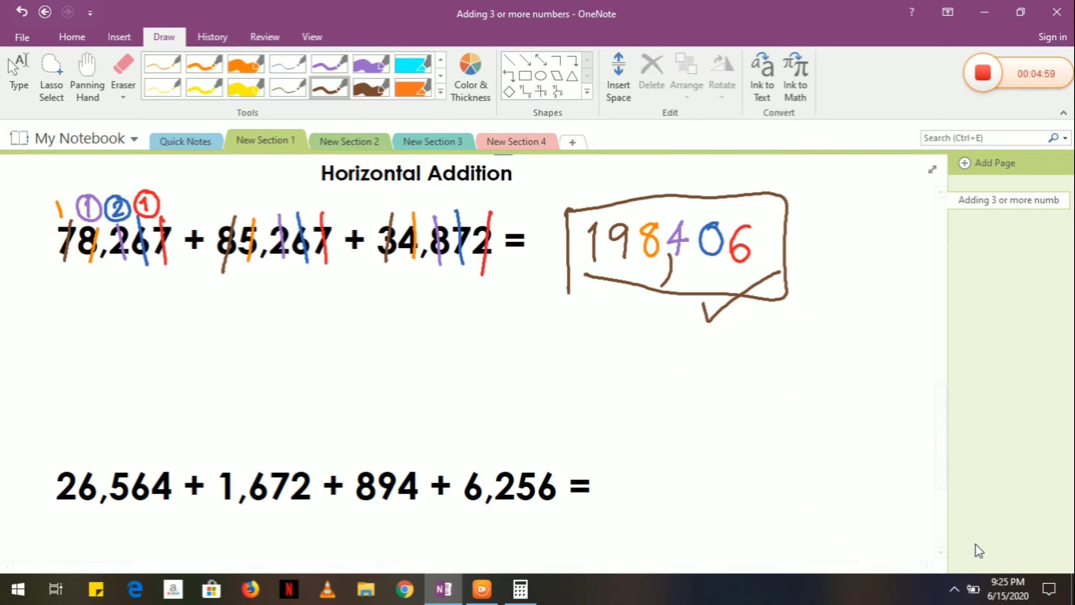
{"action": "scroll", "scroll_direction": "down", "scroll_amount": 3}
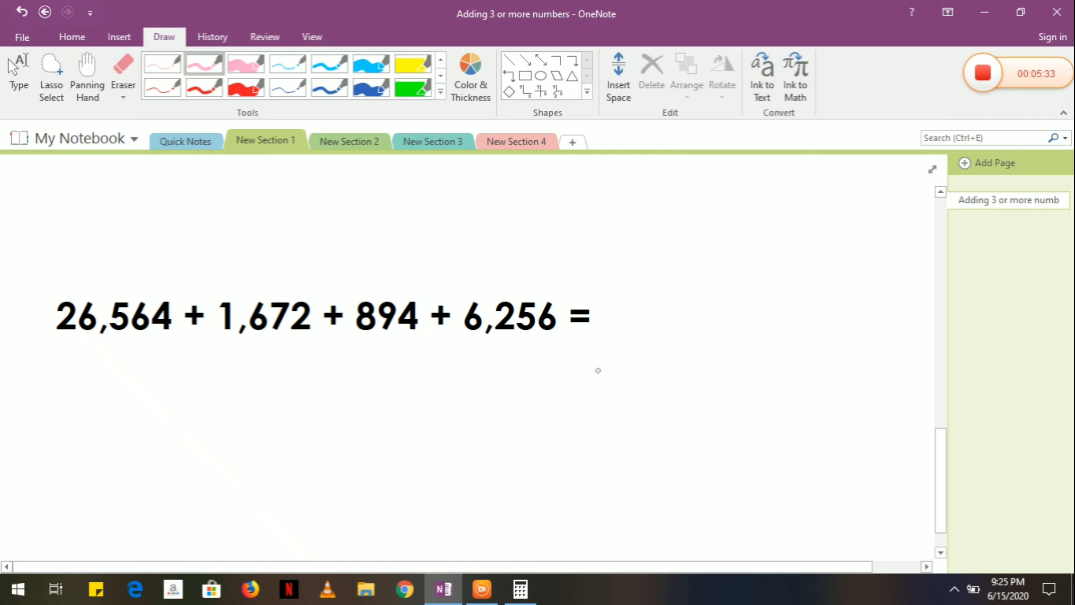
Add 26,564 + 1,672 + 894 + 6,256 column by column in pink and box 35,386.
{"action": "left_click_drag", "start_coordinate": [558, 285], "coordinate": [539, 336]}
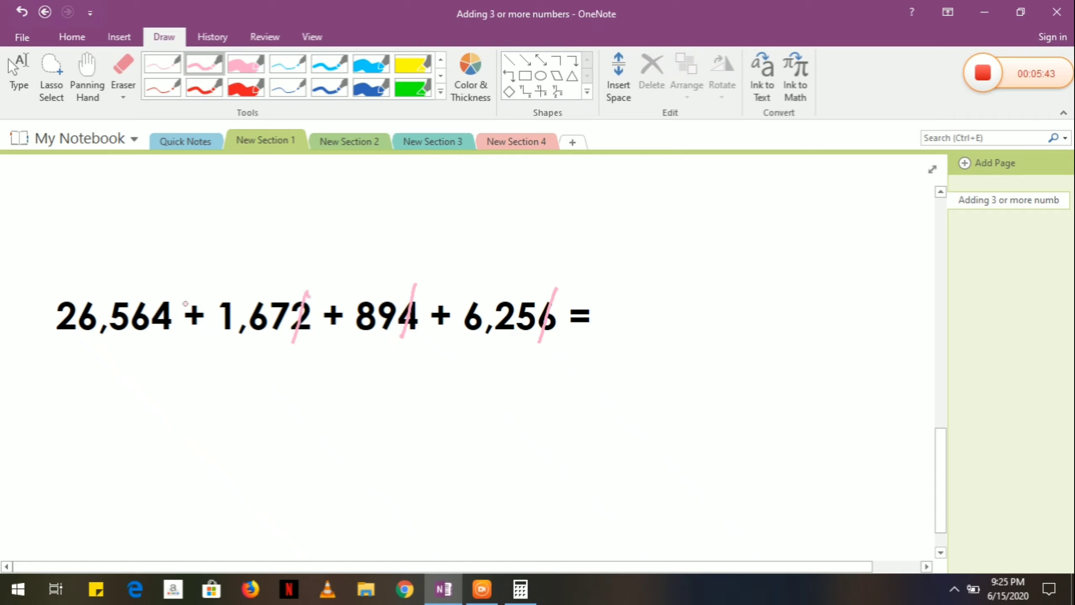
{"action": "left_click_drag", "start_coordinate": [177, 281], "coordinate": [163, 339]}
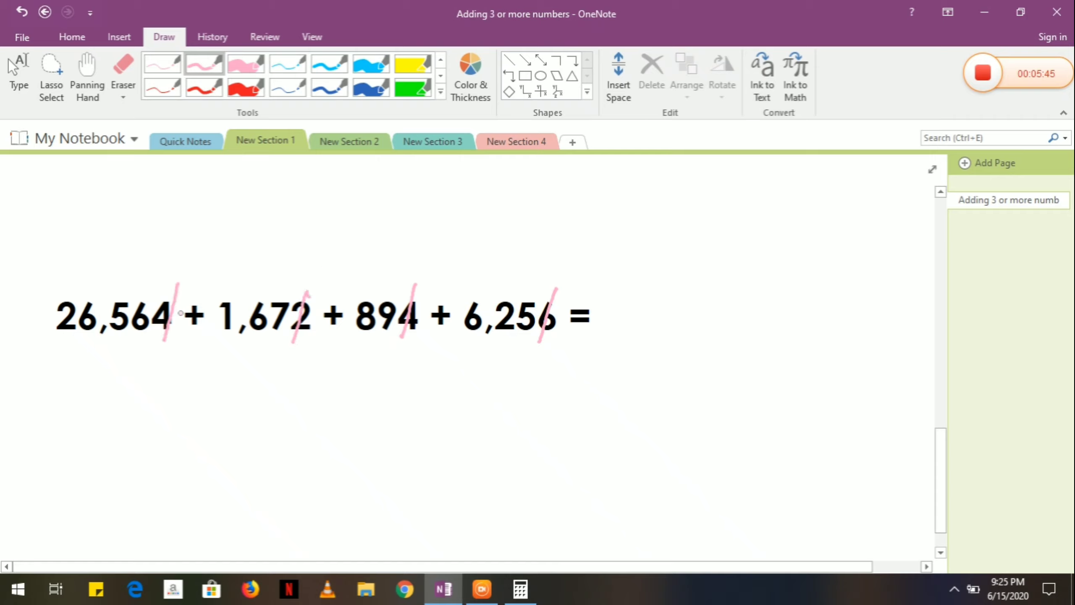
{"action": "left_click_drag", "start_coordinate": [805, 302], "coordinate": [795, 329]}
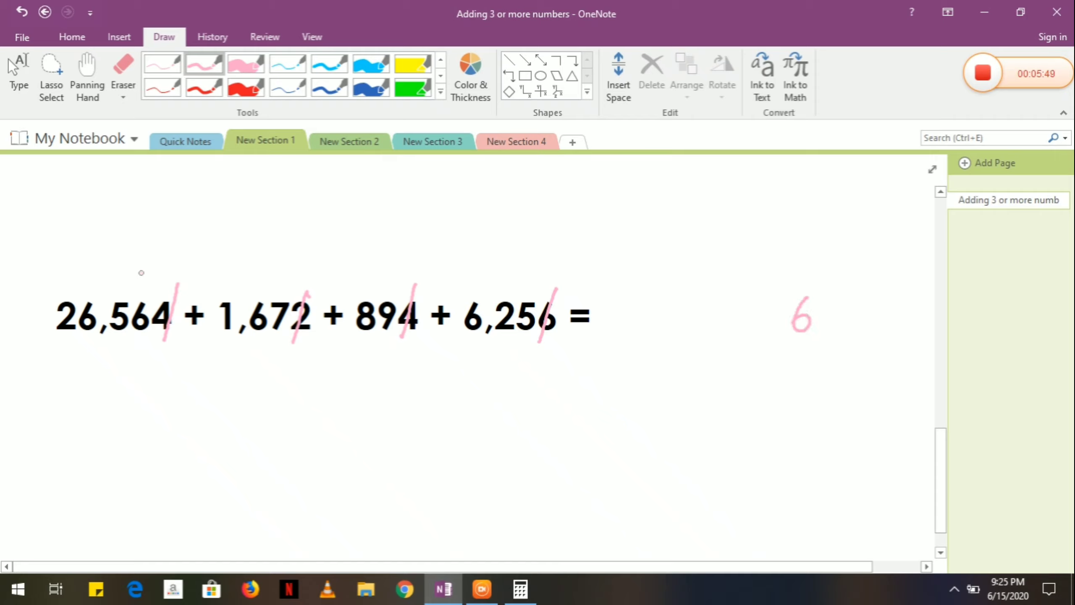
{"action": "mouse_move", "coordinate": [144, 286]}
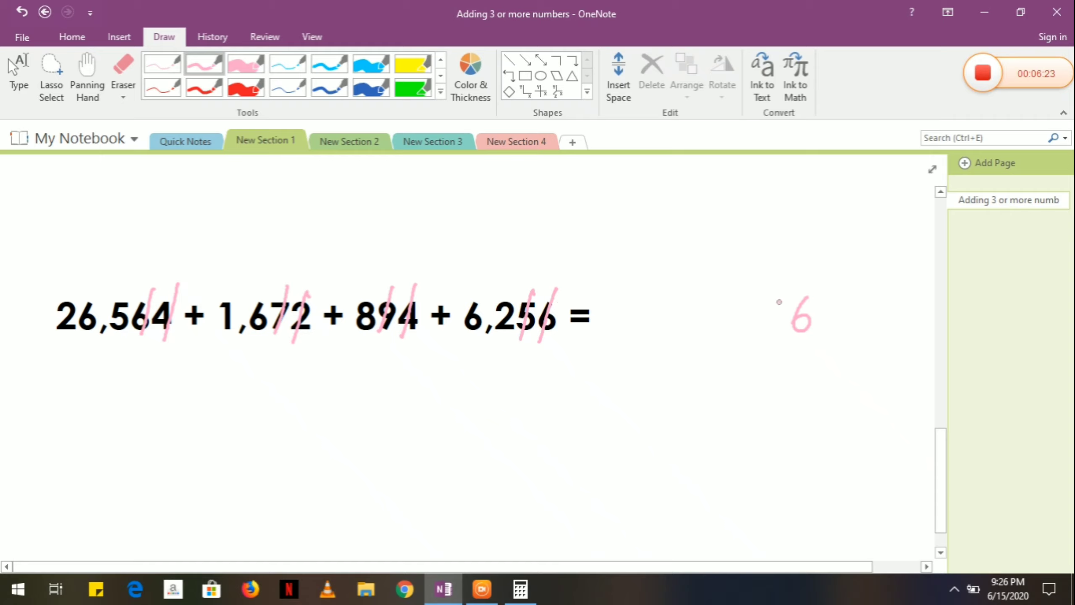
{"action": "left_click_drag", "start_coordinate": [781, 298], "coordinate": [768, 329]}
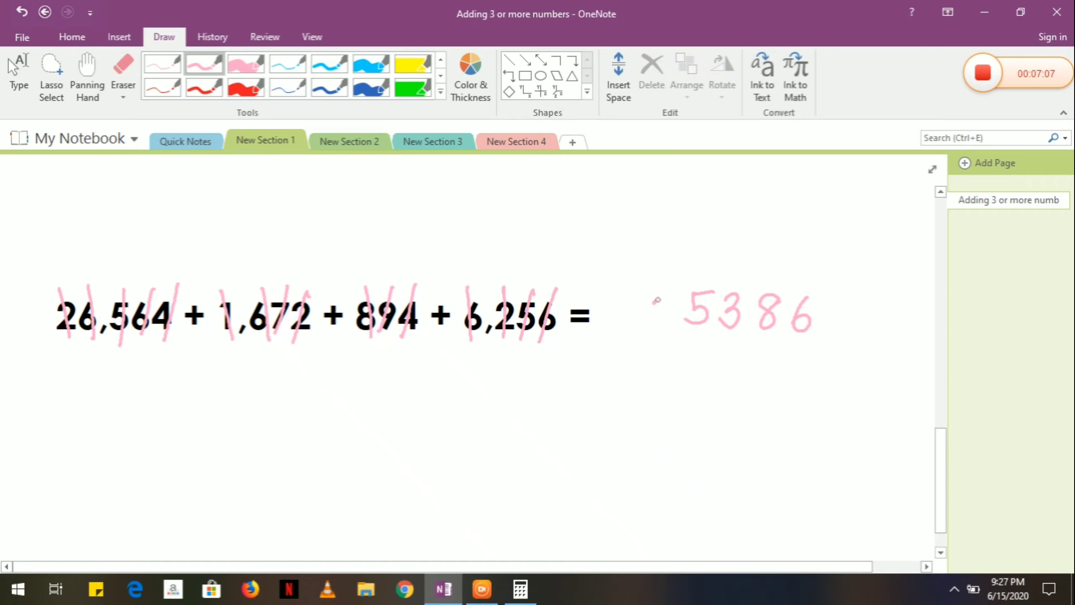
{"action": "left_click_drag", "start_coordinate": [668, 298], "coordinate": [647, 332]}
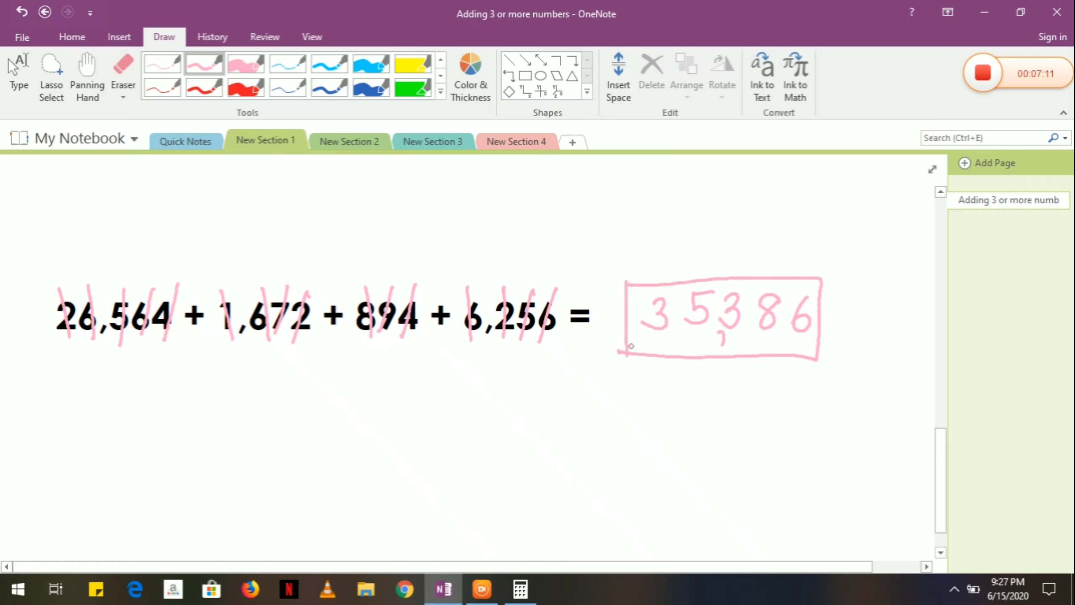
{"action": "left_click", "coordinate": [519, 588]}
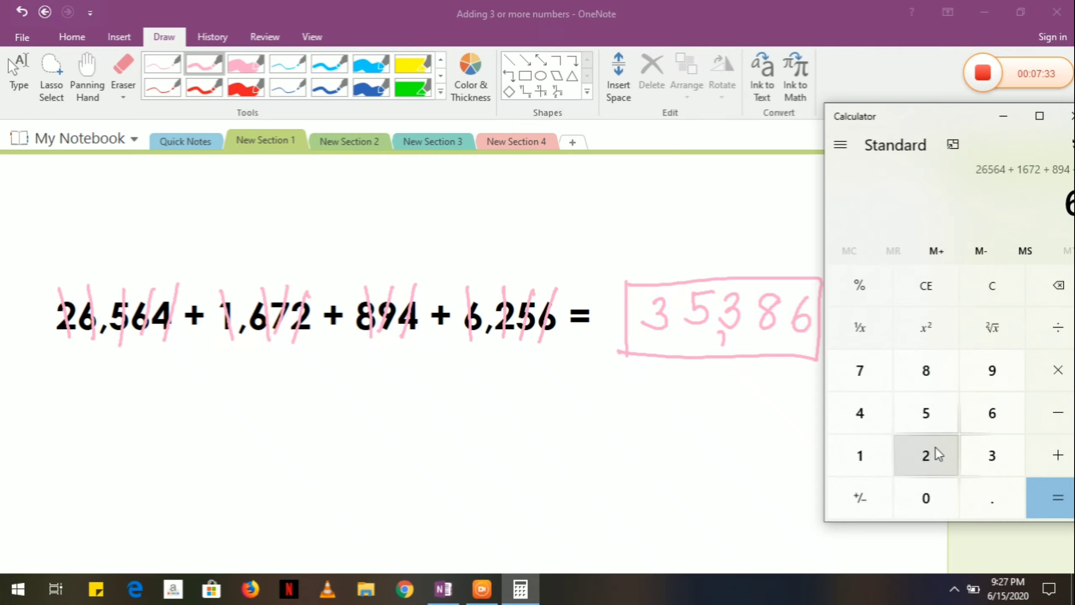
Finish entering 6,256 in Calculator and total the four addends.
{"action": "left_click", "coordinate": [990, 412]}
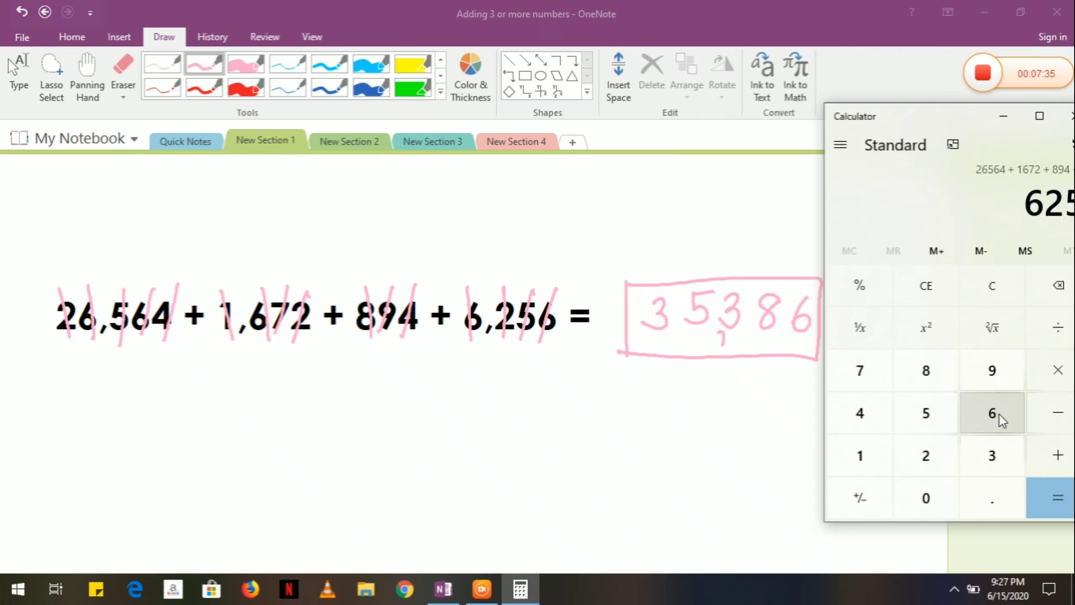
{"action": "left_click", "coordinate": [1058, 498]}
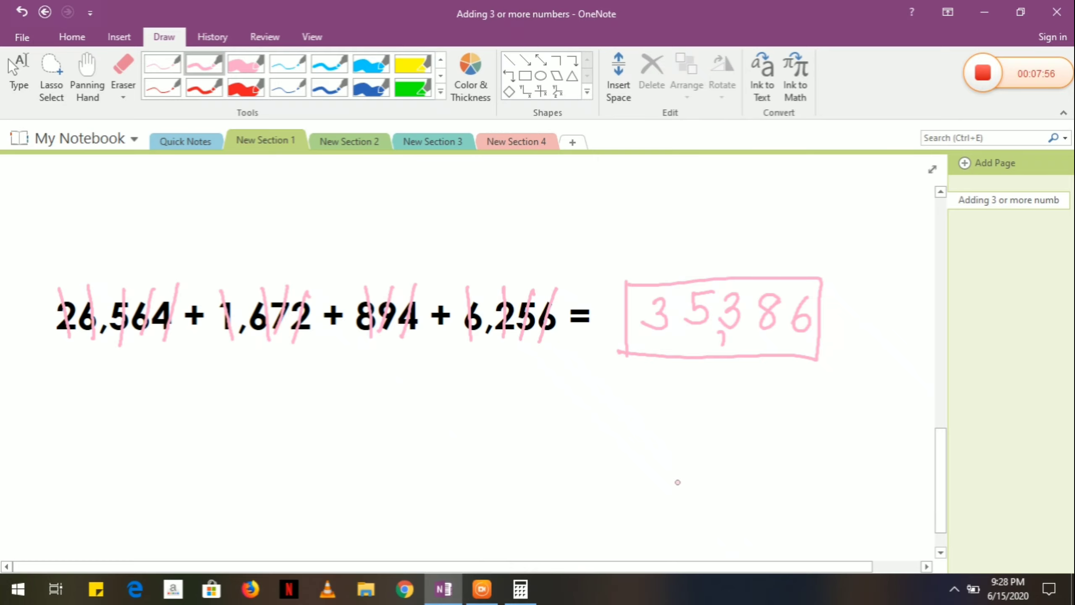
Show the 56 + 78 = problem on the Adding by place value page.
{"action": "left_click", "coordinate": [71, 36]}
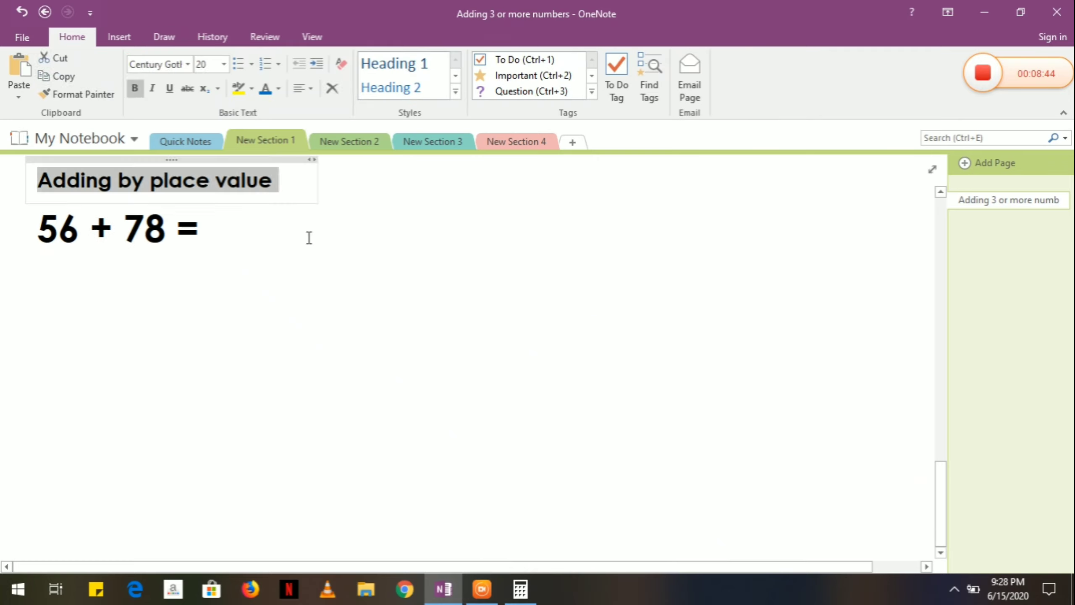
{"action": "left_click", "coordinate": [301, 231]}
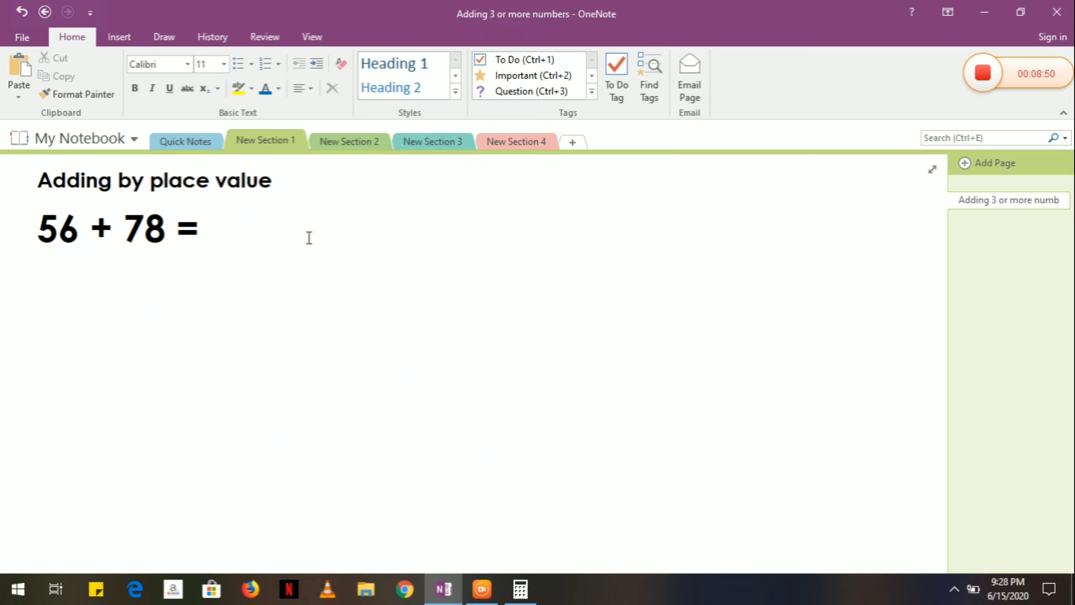
{"action": "left_click", "coordinate": [163, 37]}
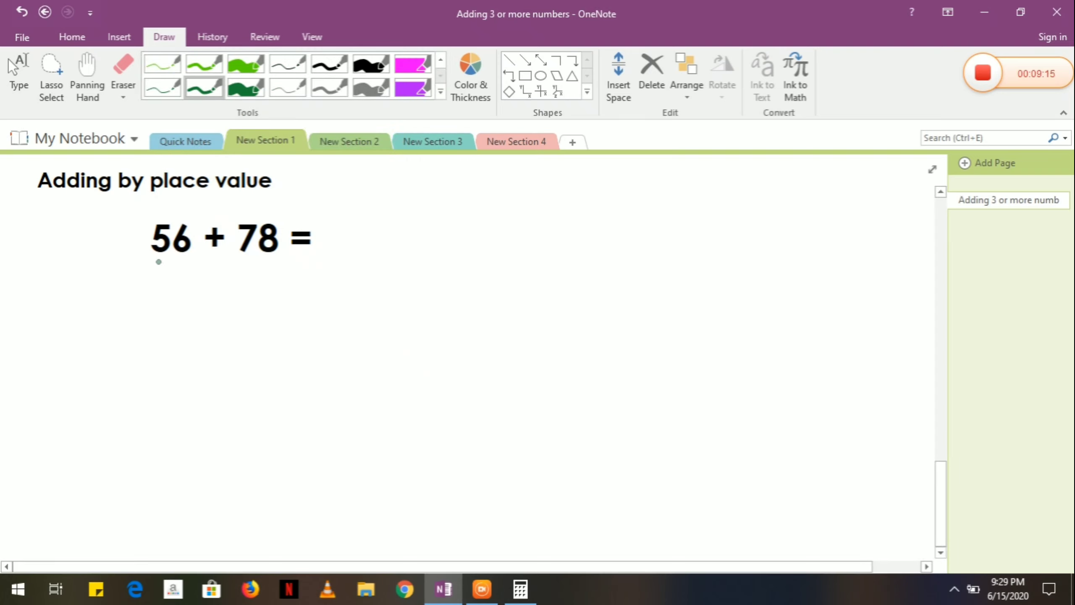
Label tens and ones above 56 and 78 in green, writing (50+6) + (70+8) below.
{"action": "left_click_drag", "start_coordinate": [149, 260], "coordinate": [194, 259]}
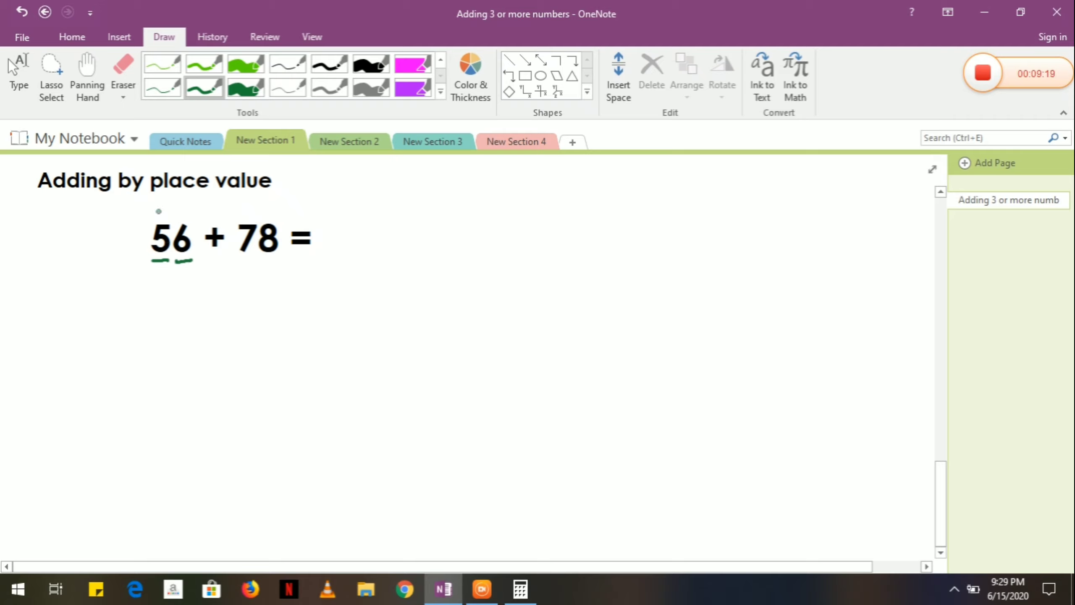
{"action": "left_click_drag", "start_coordinate": [151, 209], "coordinate": [192, 213]}
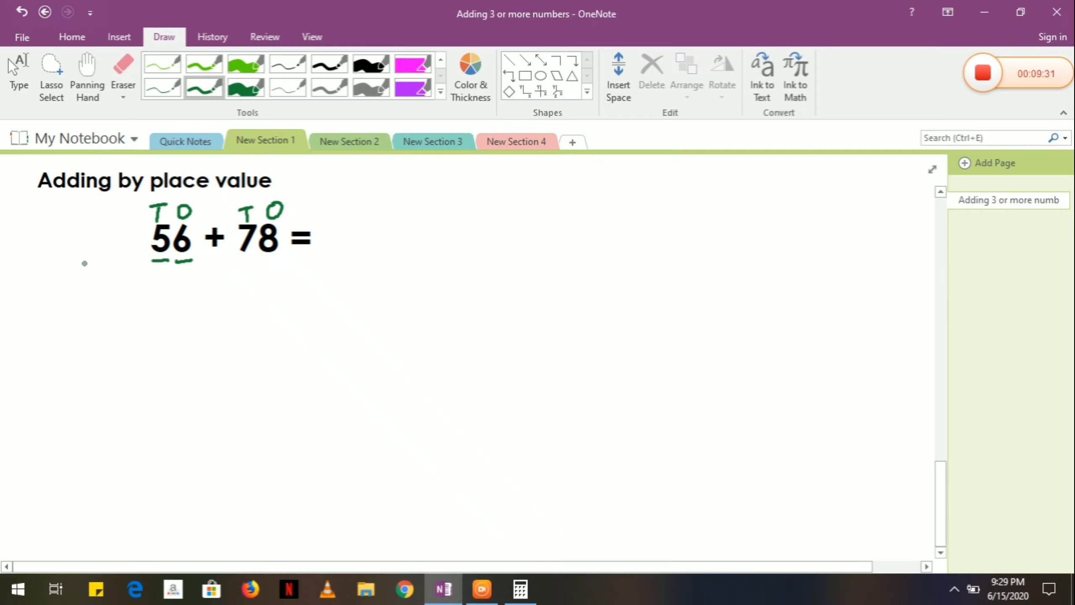
{"action": "left_click_drag", "start_coordinate": [114, 288], "coordinate": [127, 316]}
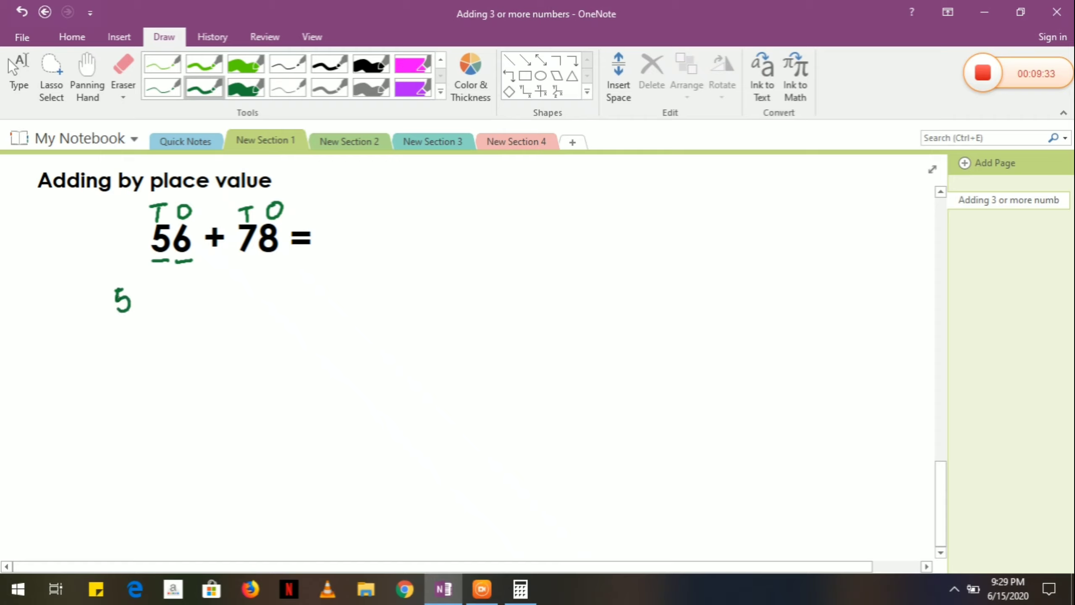
{"action": "left_click_drag", "start_coordinate": [144, 288], "coordinate": [147, 316]}
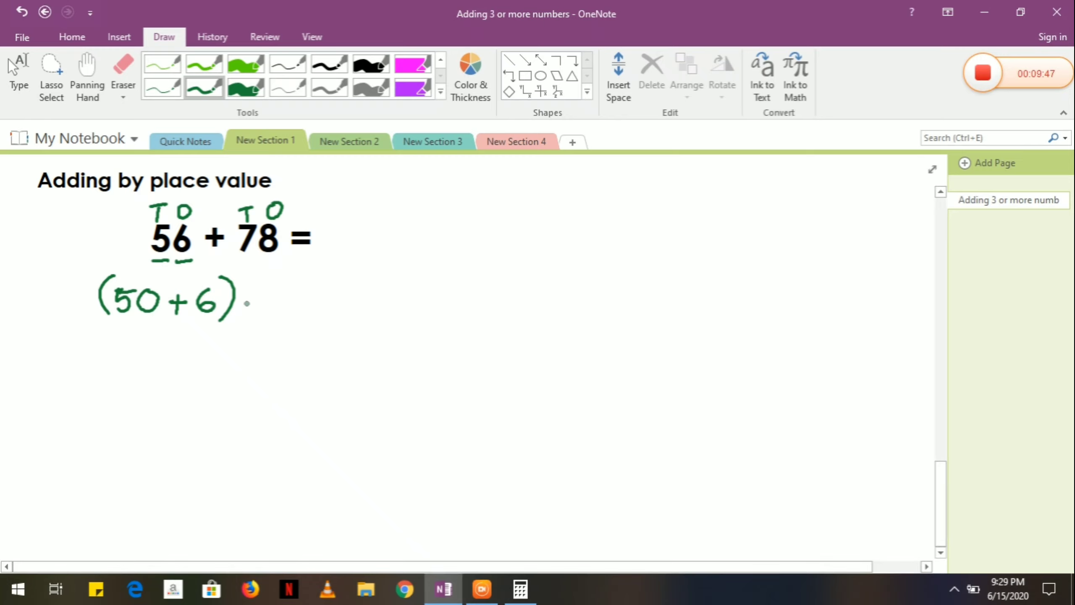
{"action": "left_click_drag", "start_coordinate": [254, 308], "coordinate": [268, 292]}
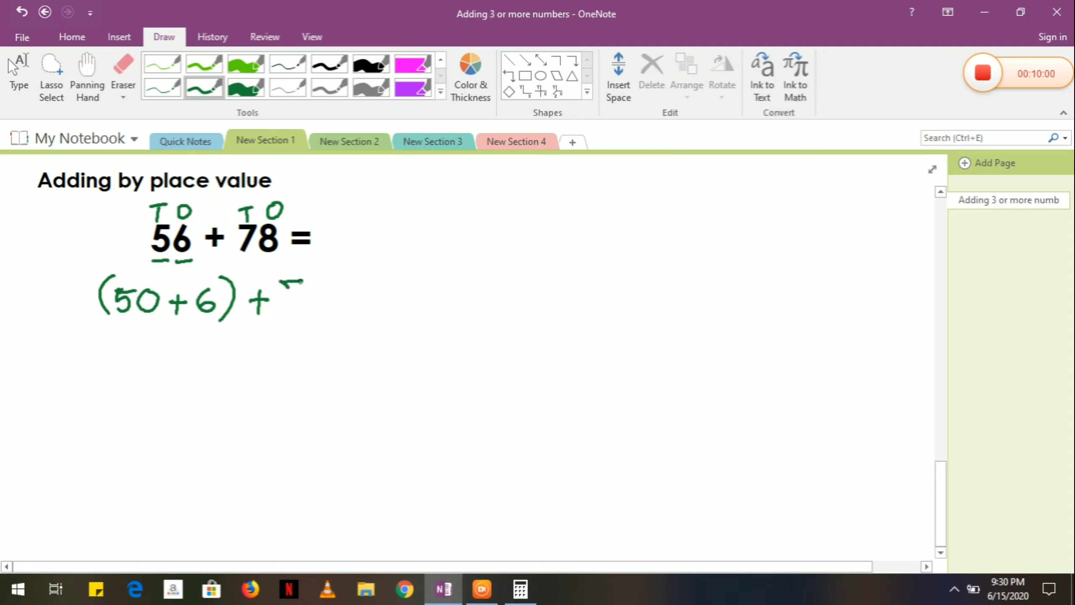
{"action": "left_click_drag", "start_coordinate": [288, 288], "coordinate": [336, 301]}
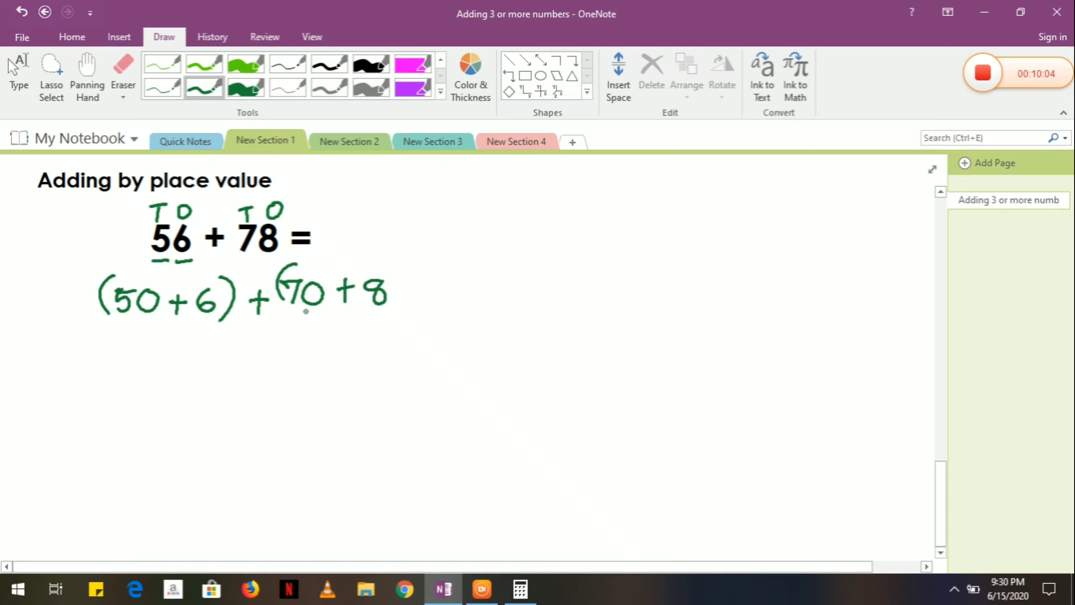
{"action": "left_click_drag", "start_coordinate": [401, 267], "coordinate": [401, 308]}
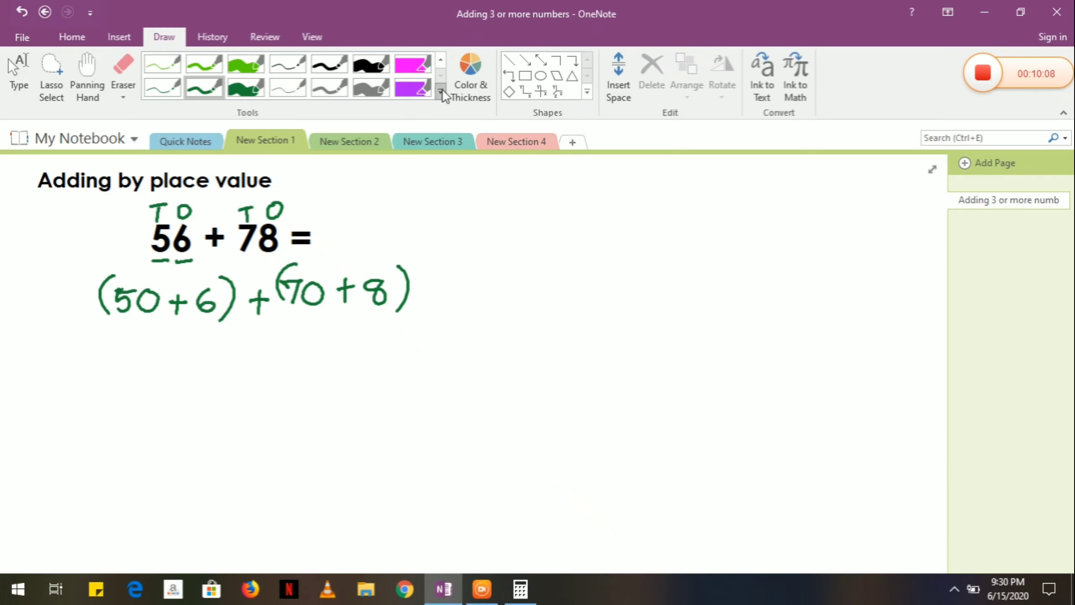
Pick the red pen, link 50 and 70 with an arc, and write (50+70).
{"action": "left_click", "coordinate": [441, 94]}
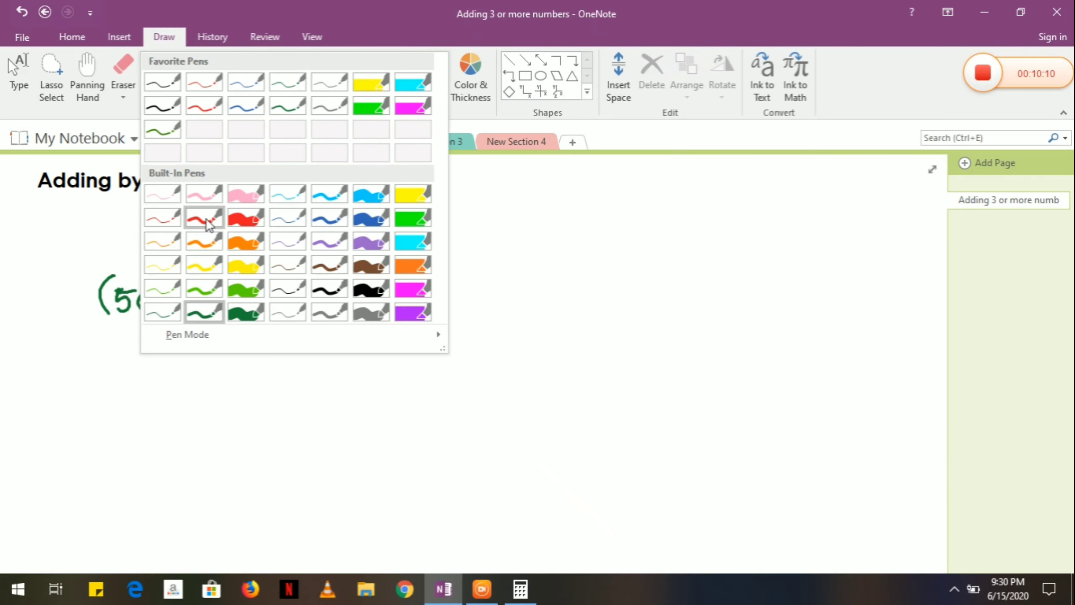
{"action": "left_click", "coordinate": [203, 218]}
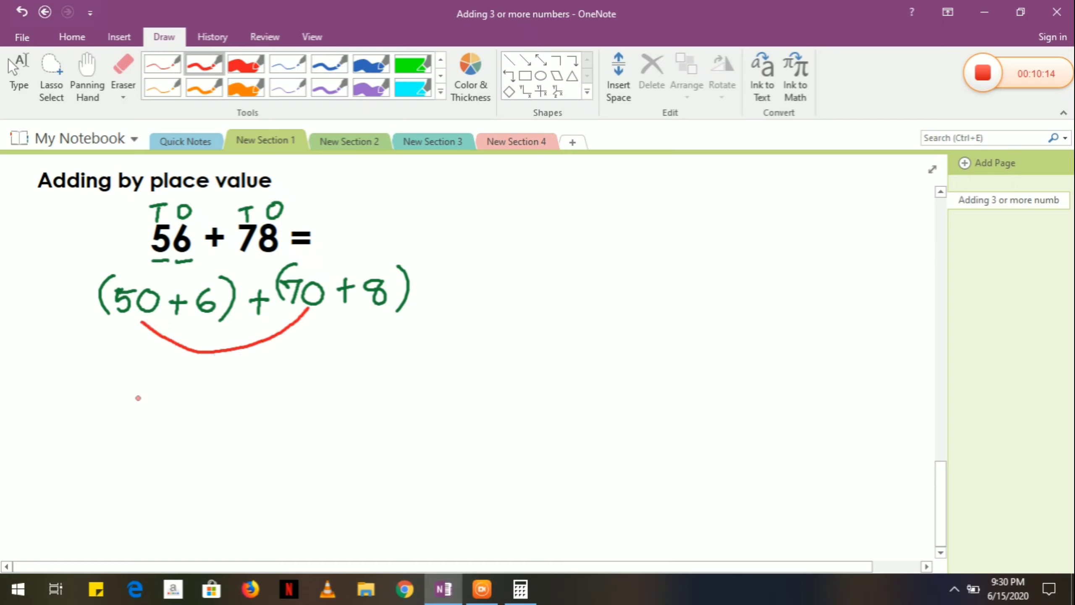
{"action": "left_click_drag", "start_coordinate": [101, 394], "coordinate": [121, 370]}
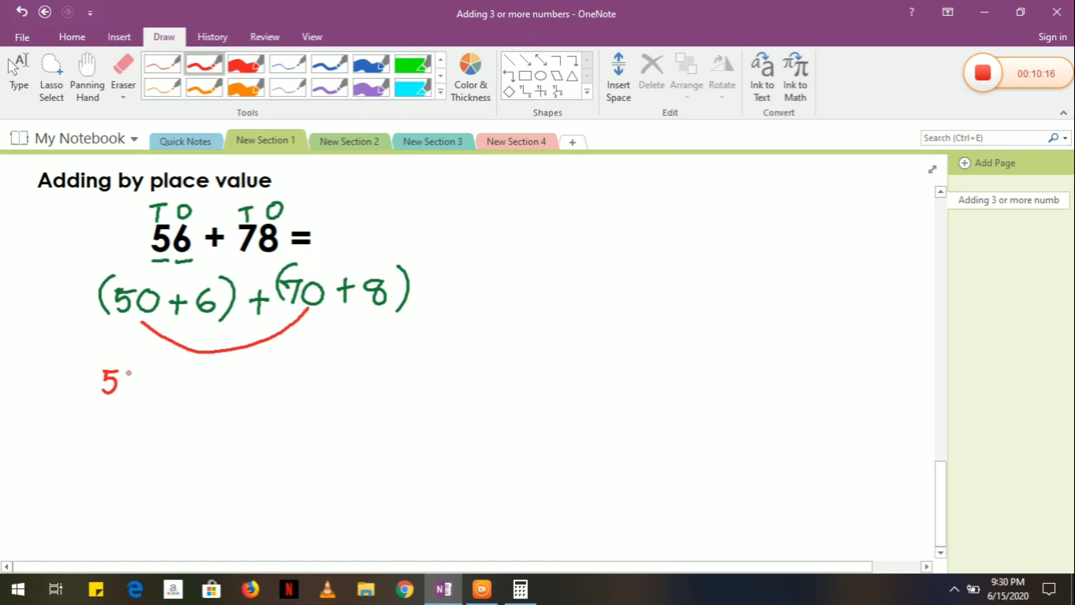
{"action": "left_click_drag", "start_coordinate": [120, 381], "coordinate": [191, 381]}
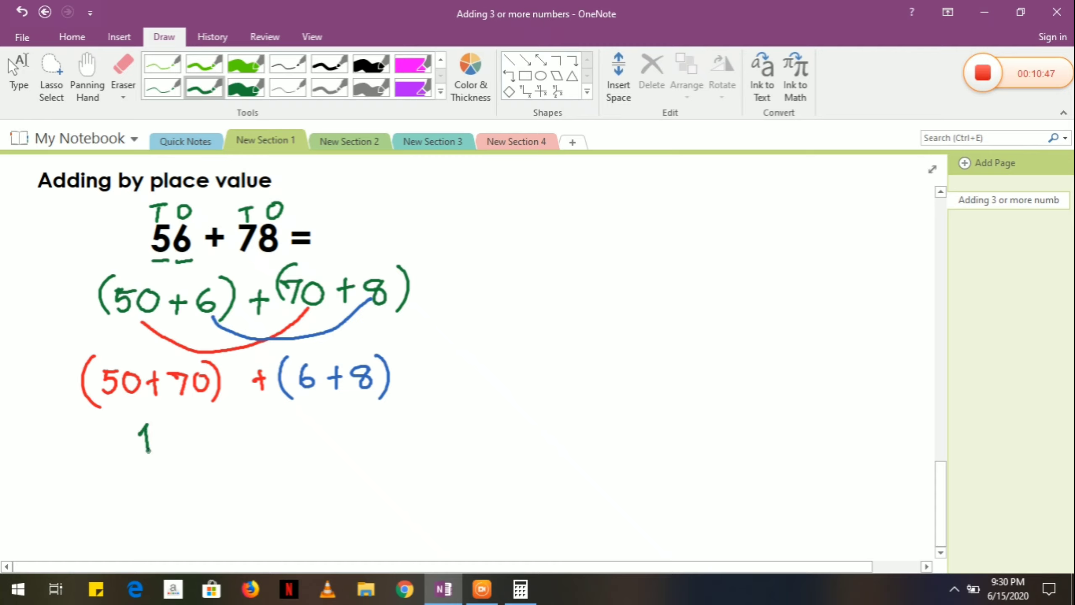
Write 120 + 14 in green under the groups, with the answer 134 below.
{"action": "left_click_drag", "start_coordinate": [158, 439], "coordinate": [196, 439]}
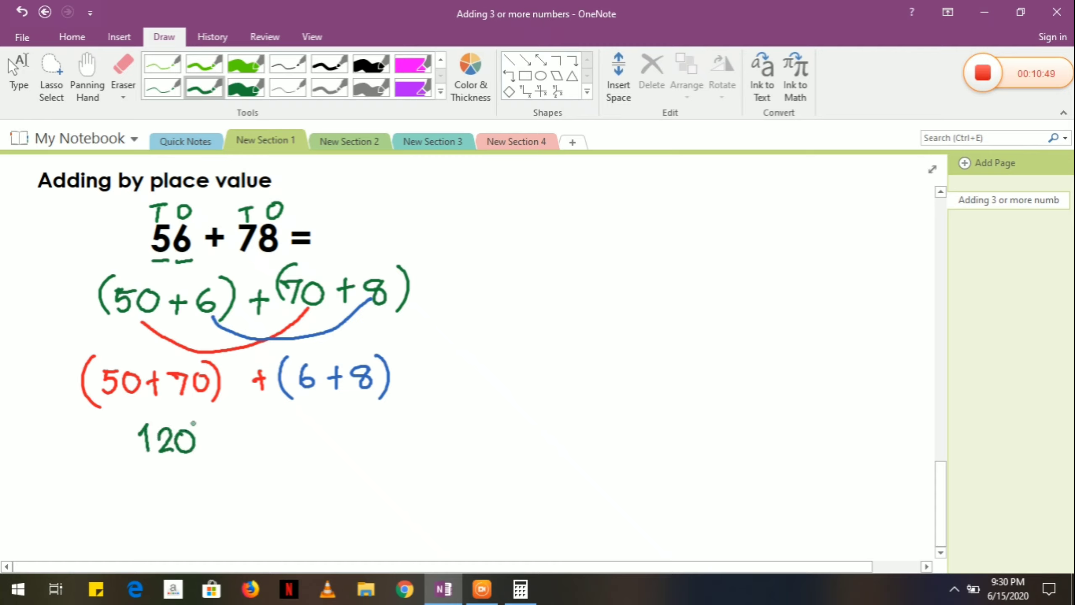
{"action": "left_click_drag", "start_coordinate": [223, 435], "coordinate": [244, 432]}
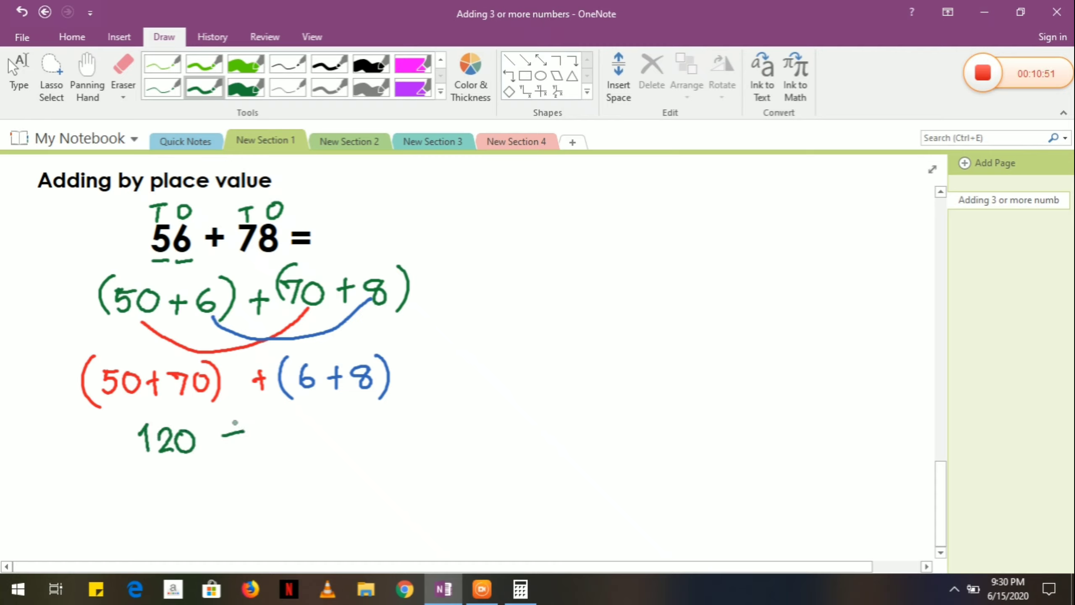
{"action": "left_click_drag", "start_coordinate": [230, 428], "coordinate": [244, 445]}
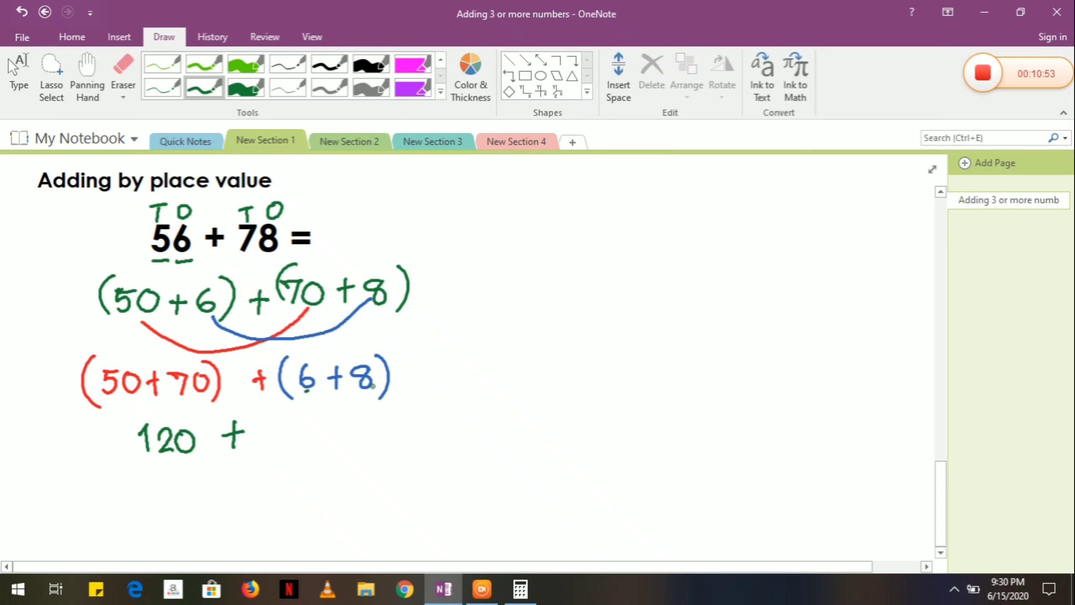
{"action": "left_click_drag", "start_coordinate": [278, 421], "coordinate": [279, 452]}
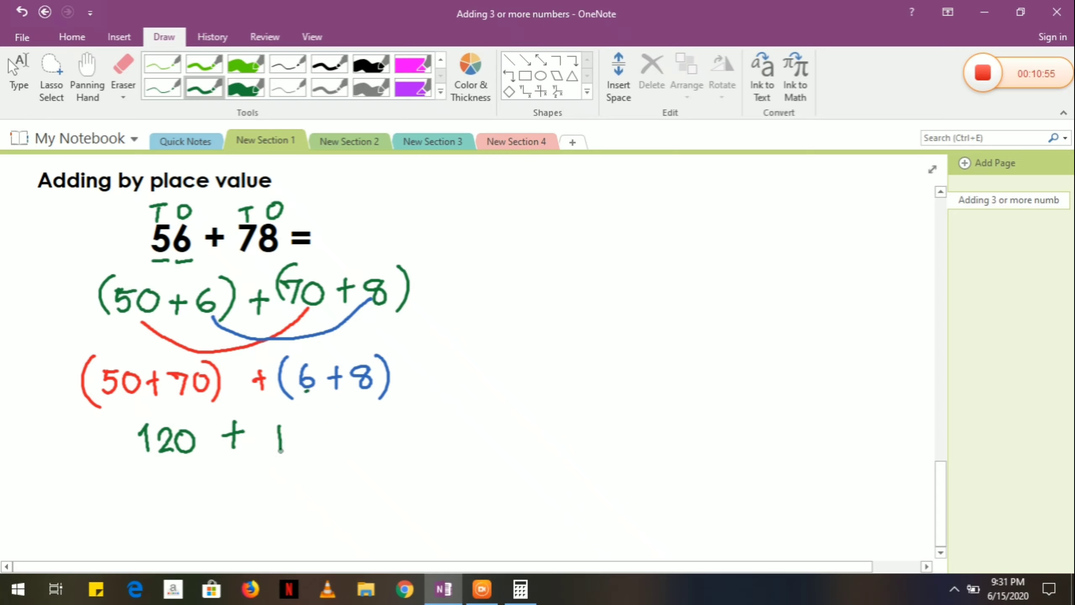
{"action": "left_click_drag", "start_coordinate": [281, 425], "coordinate": [305, 453]}
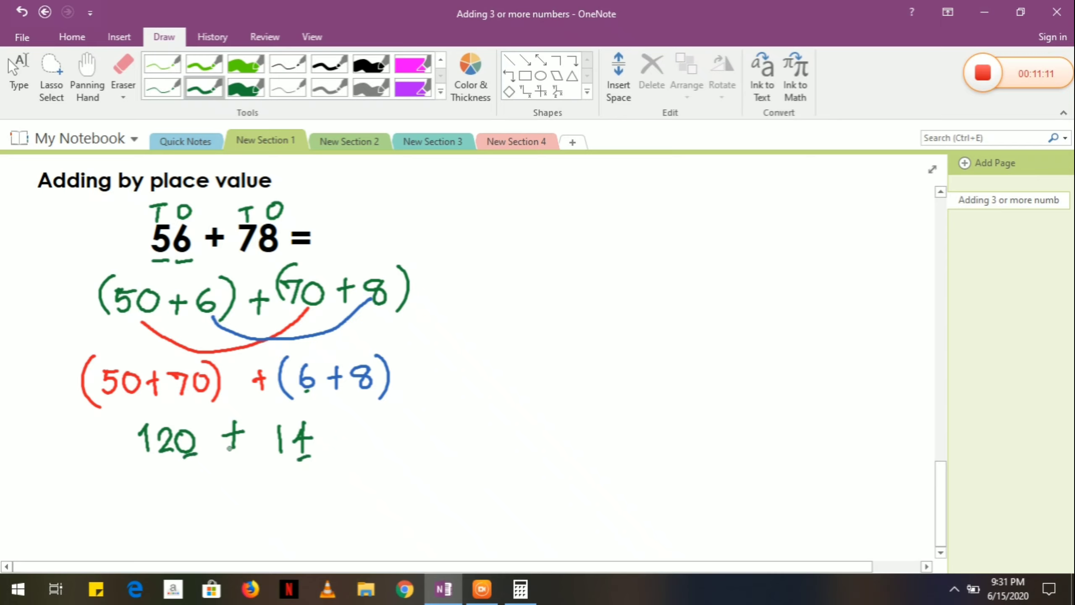
{"action": "left_click_drag", "start_coordinate": [247, 487], "coordinate": [264, 521]}
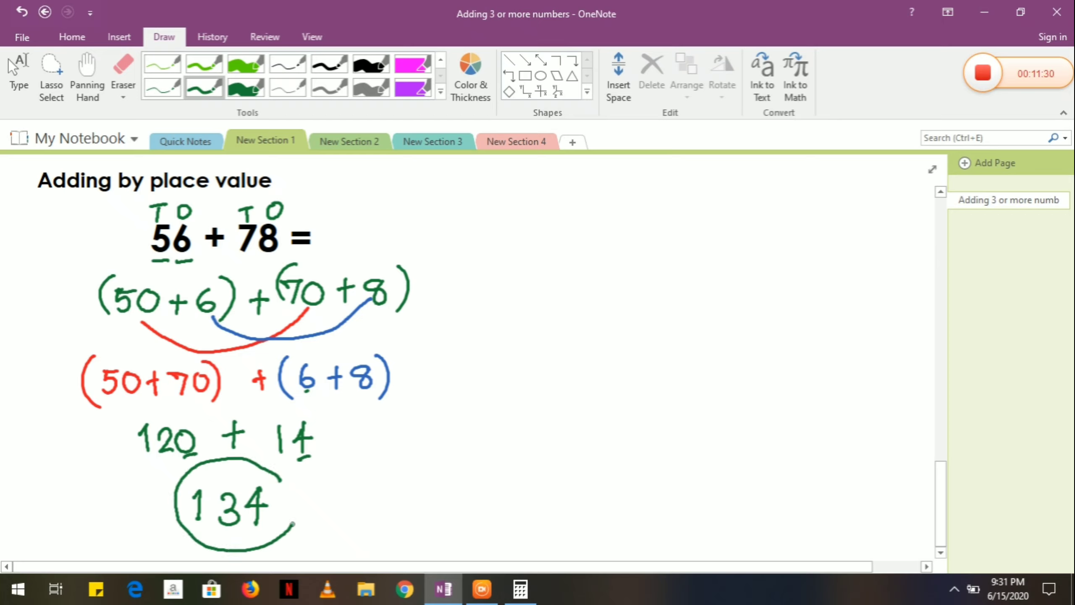
{"action": "left_click_drag", "start_coordinate": [277, 466], "coordinate": [292, 525]}
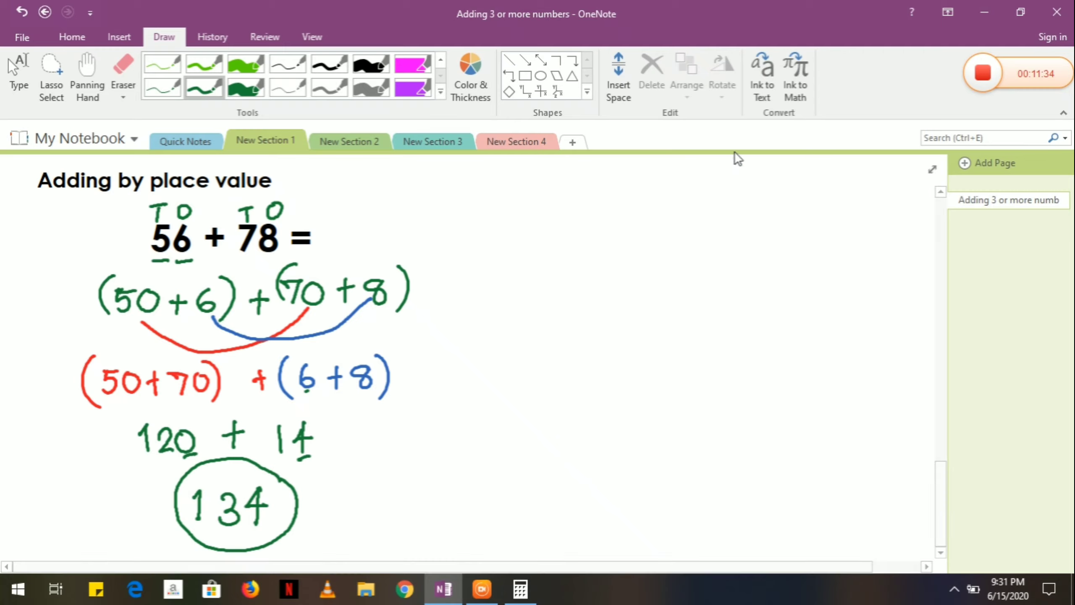
Write 'Check' with 56 + 78 =, a carry arc, and circled answer 134.
{"action": "left_click_drag", "start_coordinate": [548, 198], "coordinate": [604, 205]}
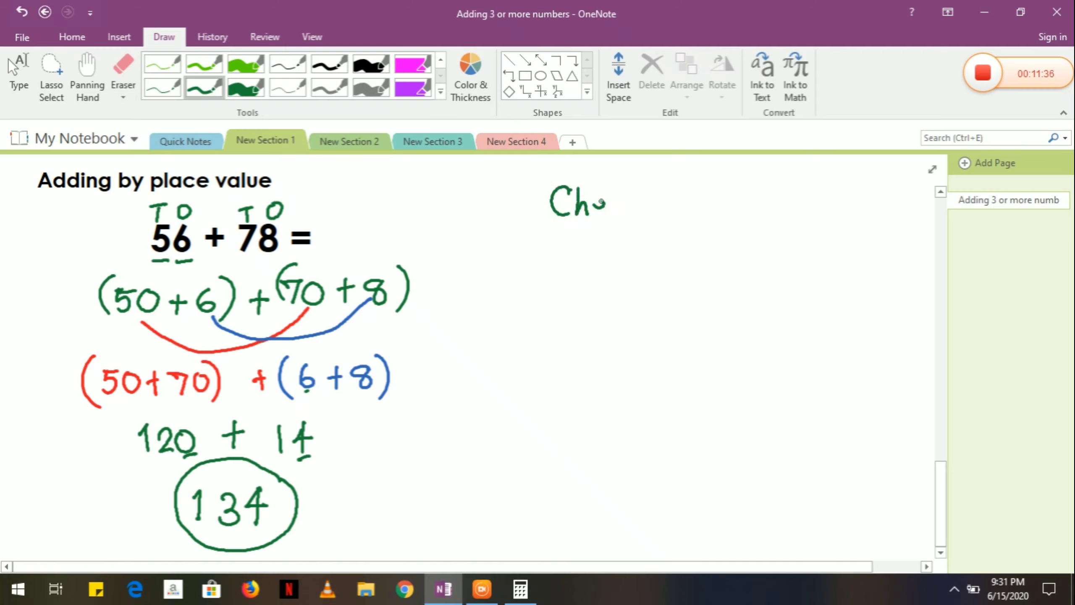
{"action": "left_click_drag", "start_coordinate": [596, 202], "coordinate": [645, 203]}
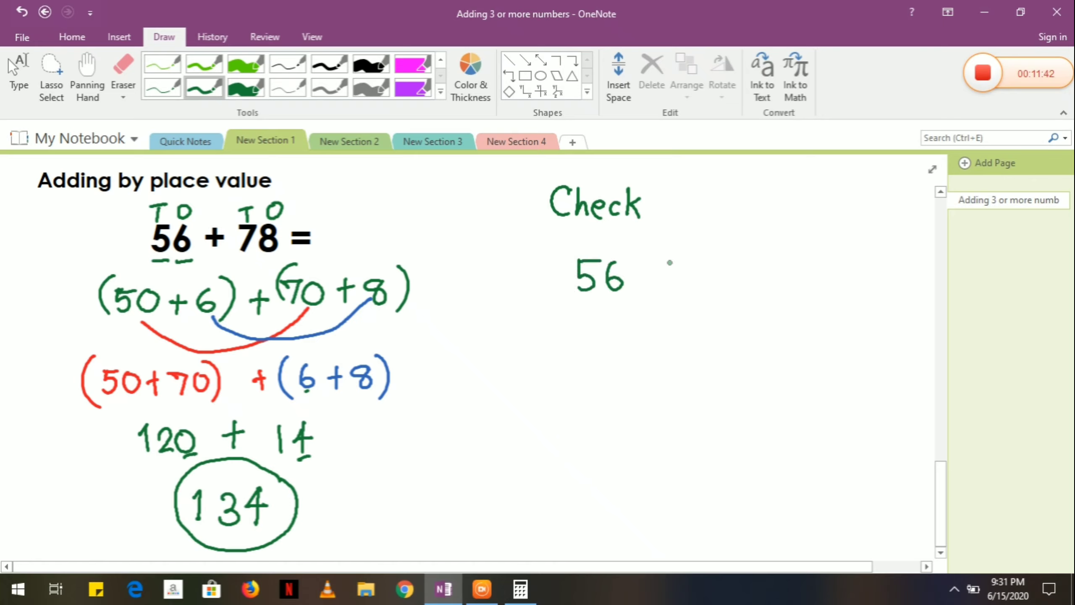
{"action": "left_click_drag", "start_coordinate": [658, 274], "coordinate": [740, 274]}
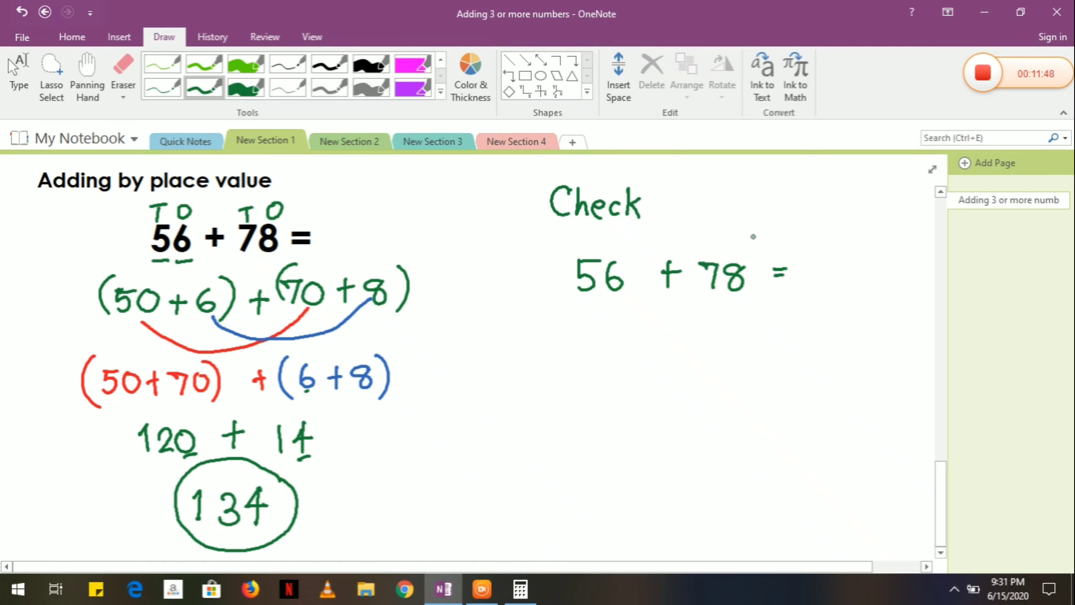
{"action": "left_click_drag", "start_coordinate": [612, 250], "coordinate": [728, 256]}
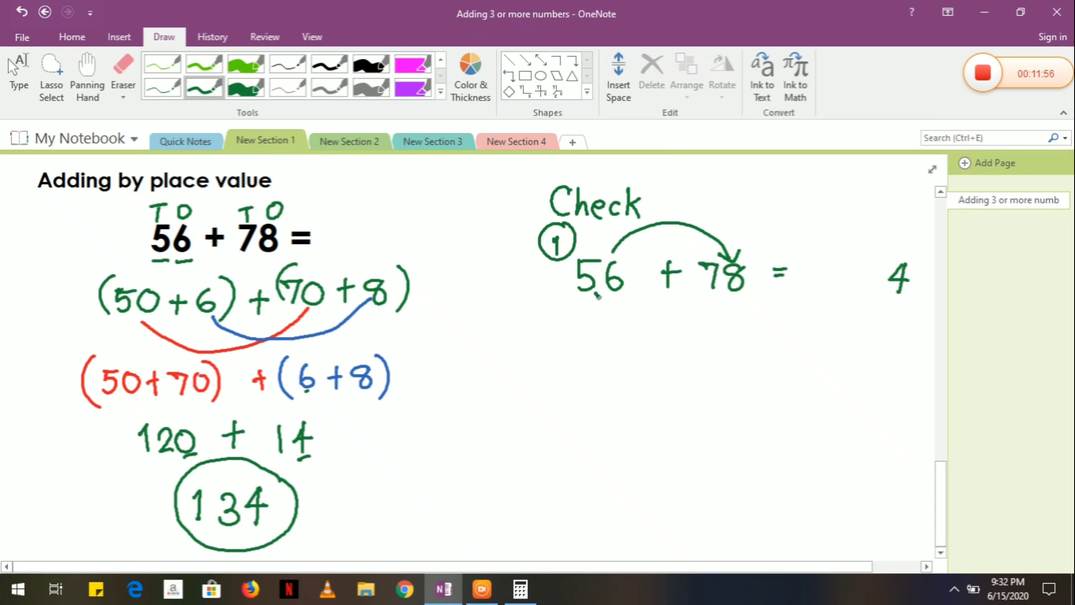
{"action": "left_click_drag", "start_coordinate": [597, 295], "coordinate": [699, 295]}
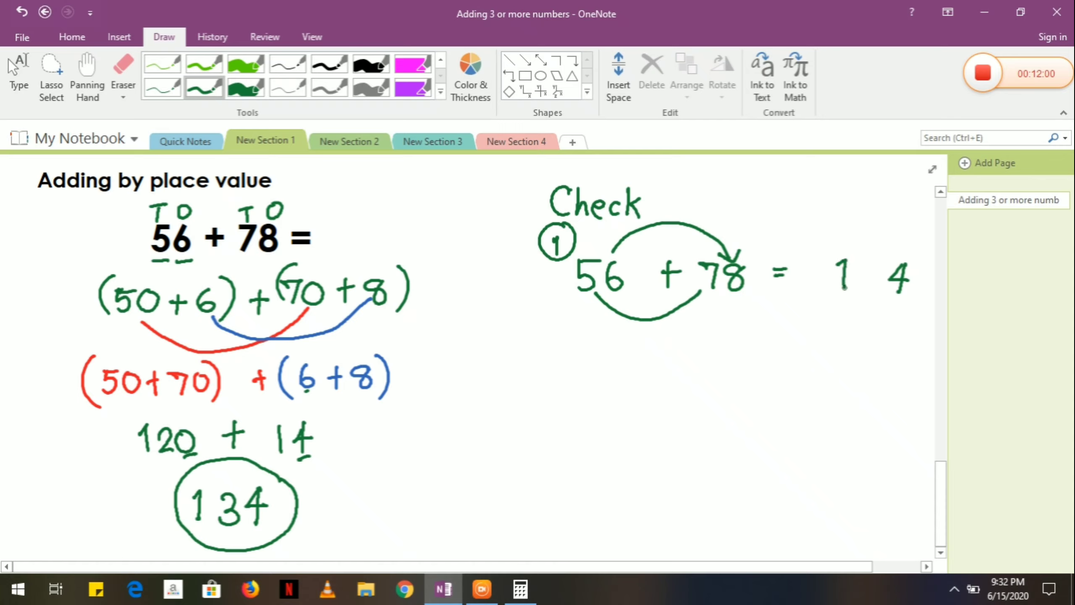
{"action": "left_click_drag", "start_coordinate": [823, 274], "coordinate": [925, 274]}
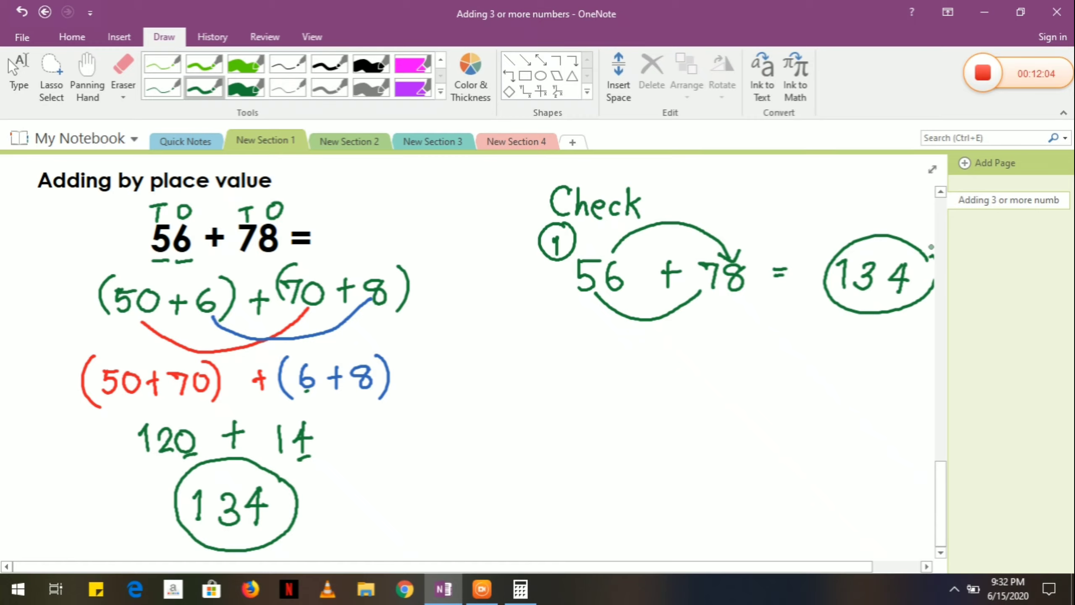
Scroll below the finished 56 + 78 work and choose the blue pen from the Pens gallery.
{"action": "scroll", "scroll_direction": "down", "scroll_amount": 3}
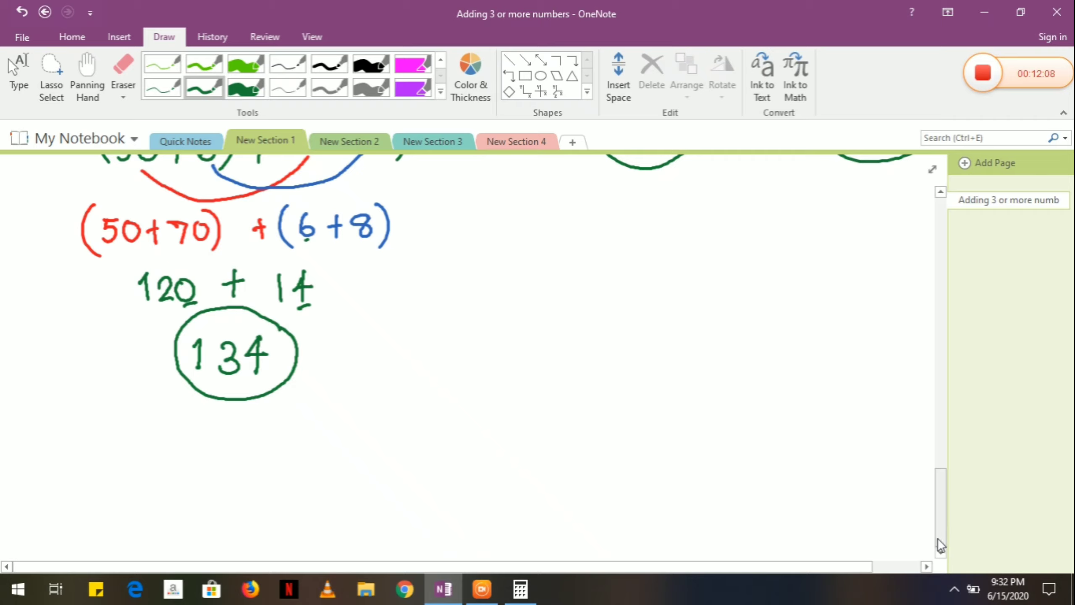
{"action": "scroll", "scroll_direction": "down", "scroll_amount": 3}
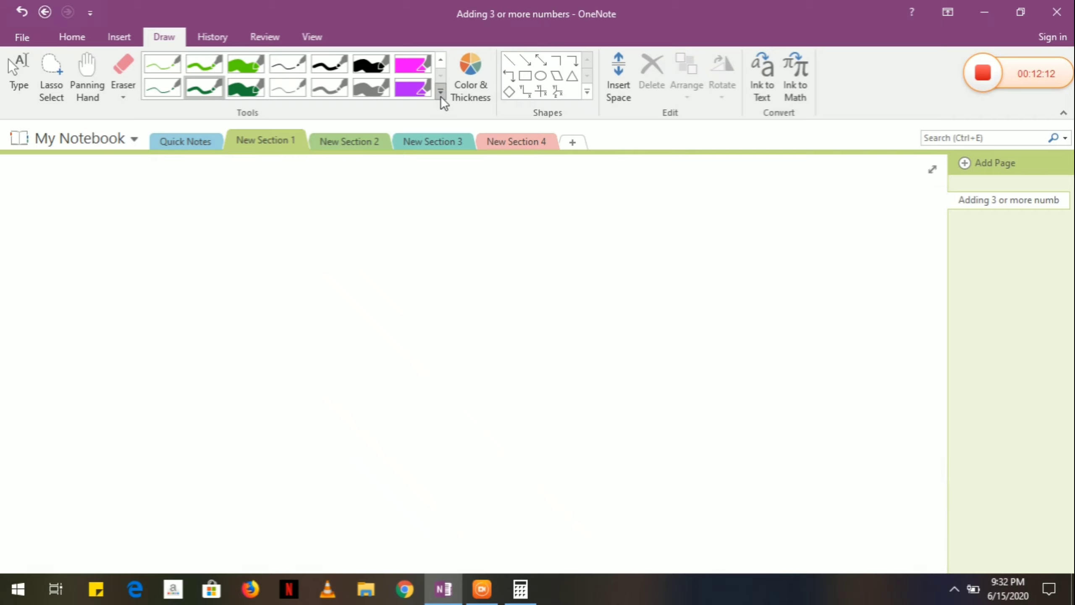
{"action": "left_click", "coordinate": [441, 95]}
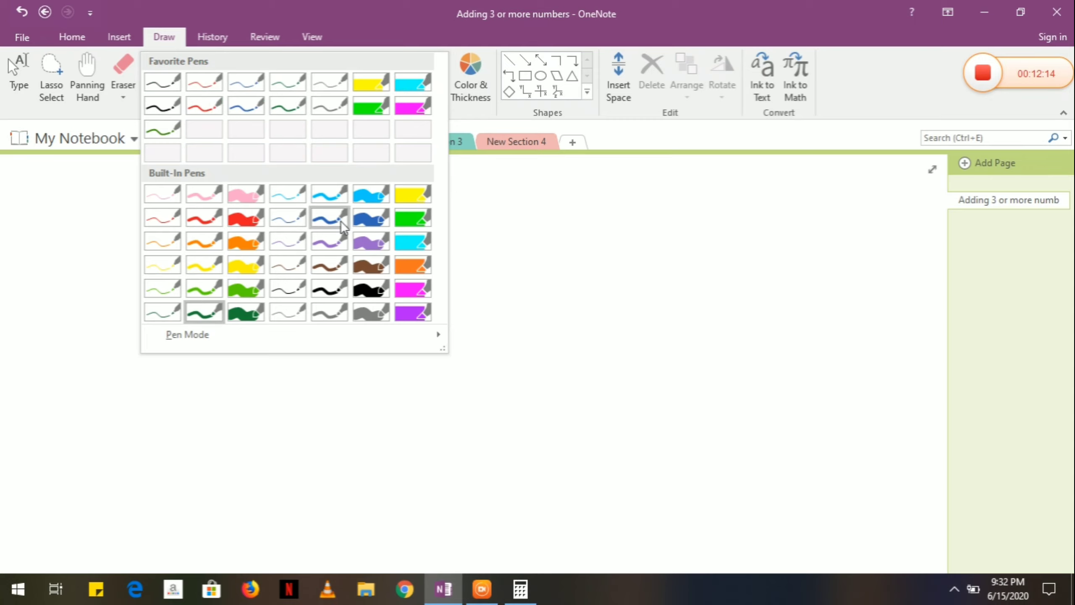
{"action": "mouse_move", "coordinate": [329, 218]}
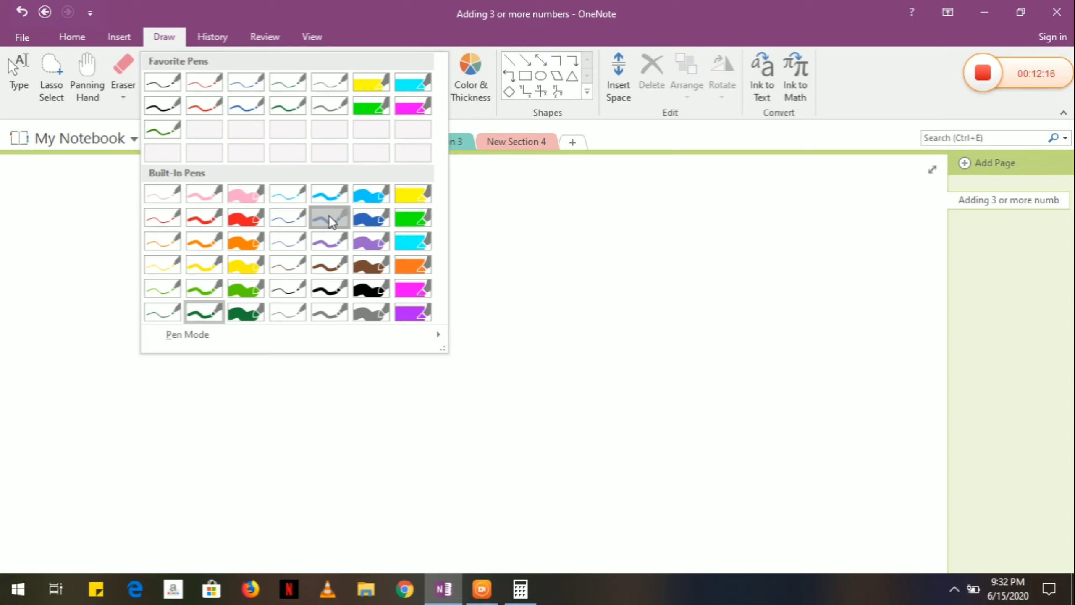
{"action": "left_click", "coordinate": [329, 218]}
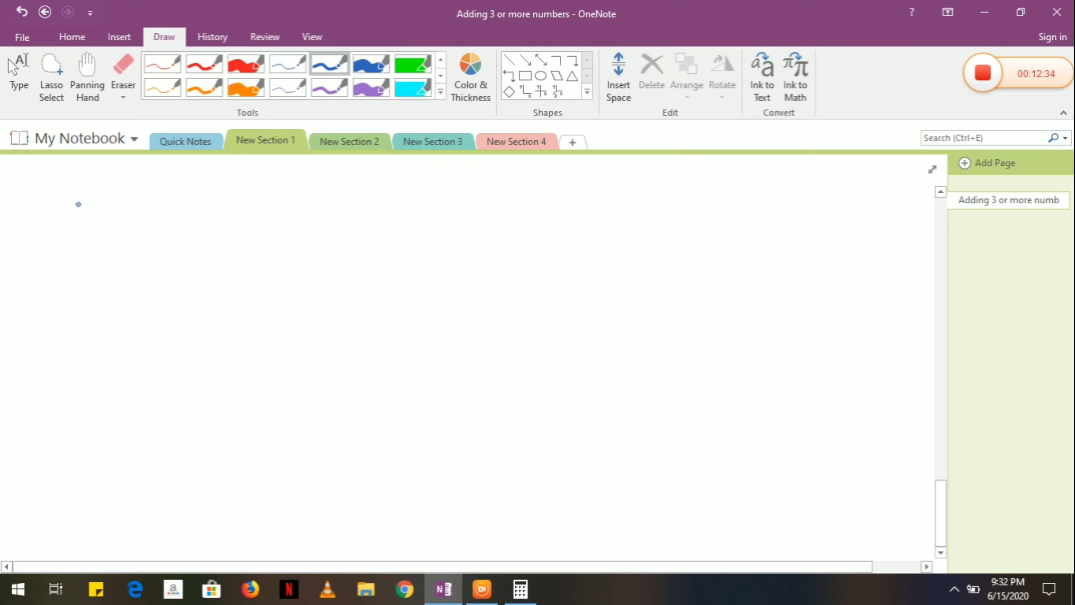
Write 534 + 289 in blue ink with each digit marked.
{"action": "left_click_drag", "start_coordinate": [89, 198], "coordinate": [75, 233]}
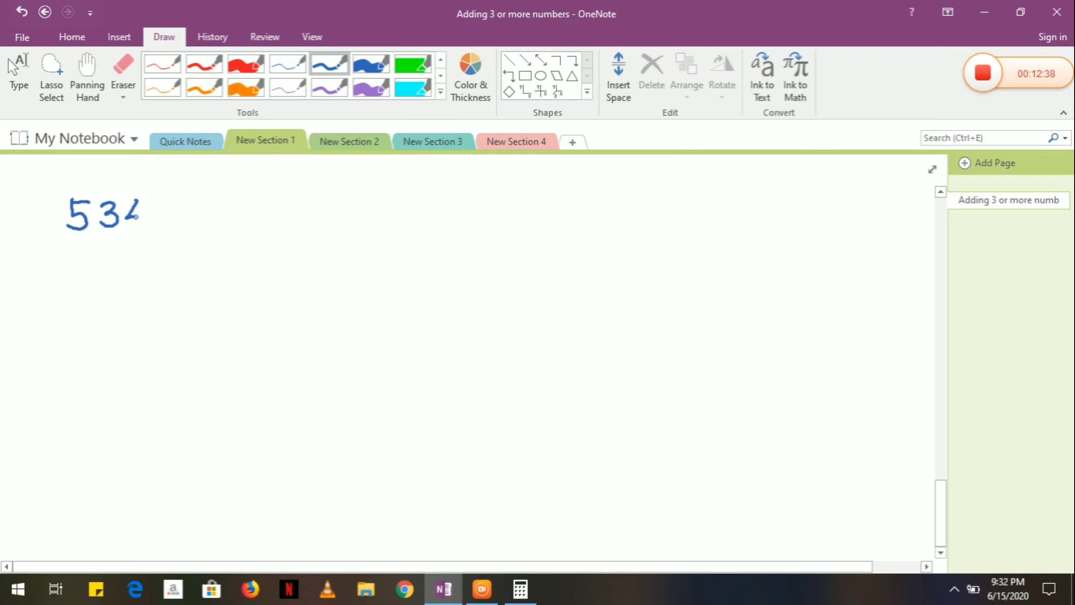
{"action": "left_click_drag", "start_coordinate": [134, 199], "coordinate": [144, 226]}
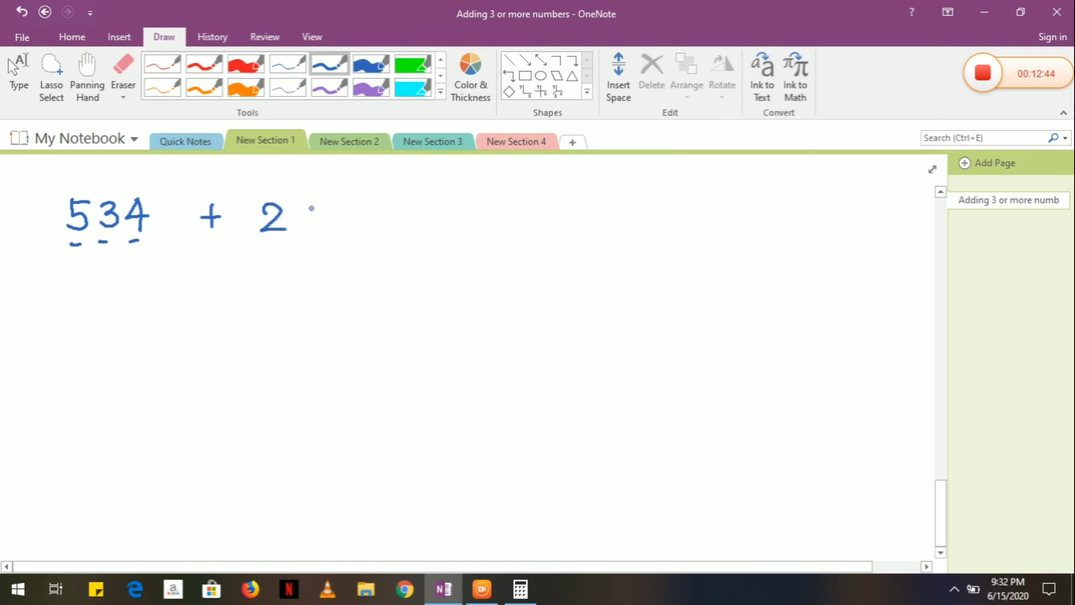
{"action": "left_click_drag", "start_coordinate": [295, 212], "coordinate": [356, 233]}
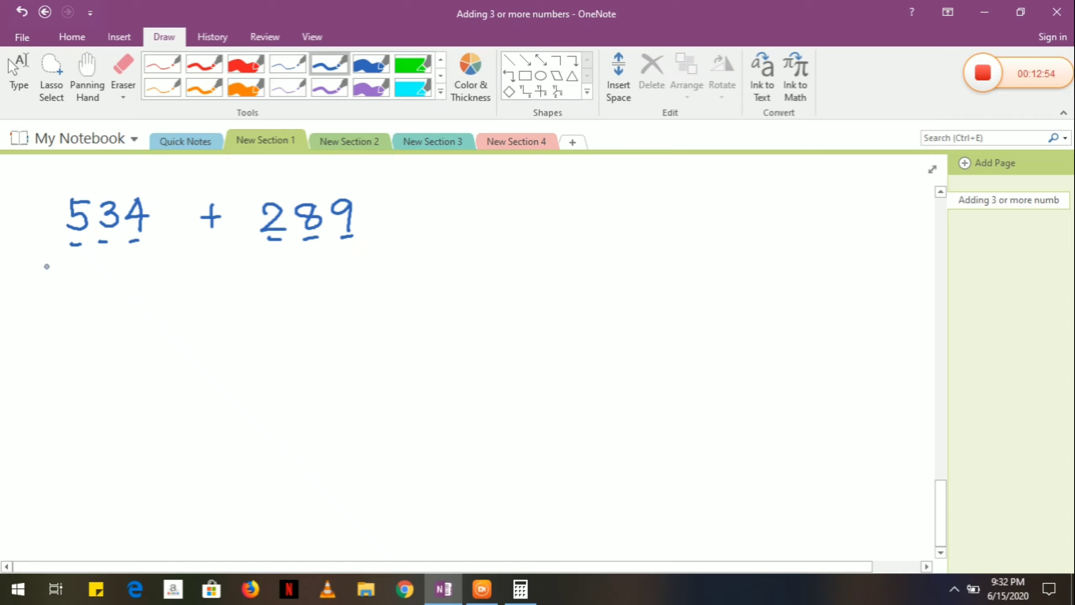
Expand it as (500+30+4) + (200+80+9) and begin pairing the hundreds in purple.
{"action": "left_click_drag", "start_coordinate": [41, 277], "coordinate": [113, 277]}
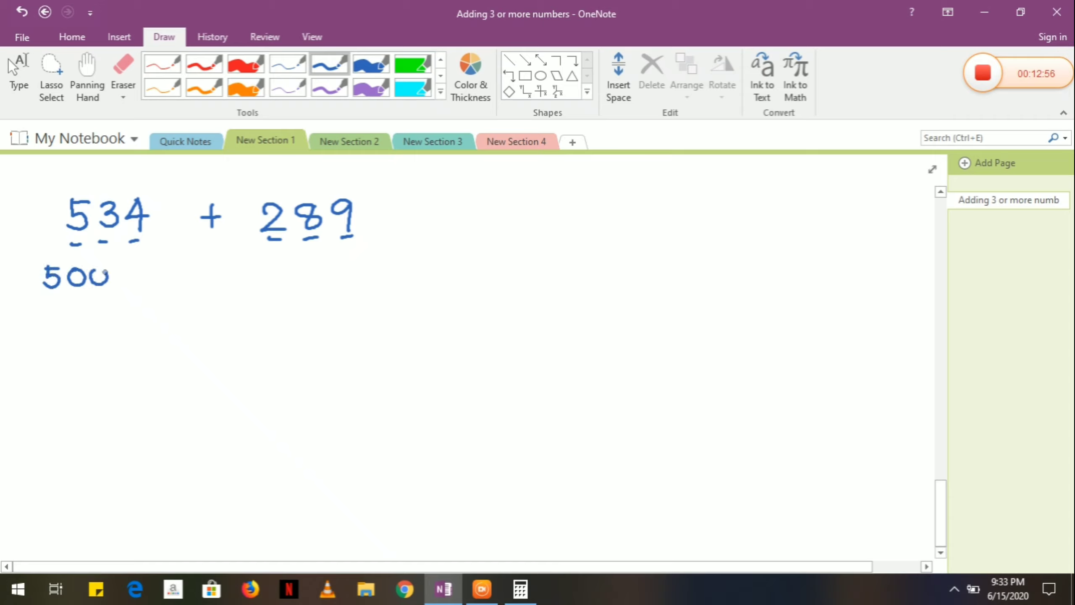
{"action": "left_click_drag", "start_coordinate": [113, 277], "coordinate": [161, 274]}
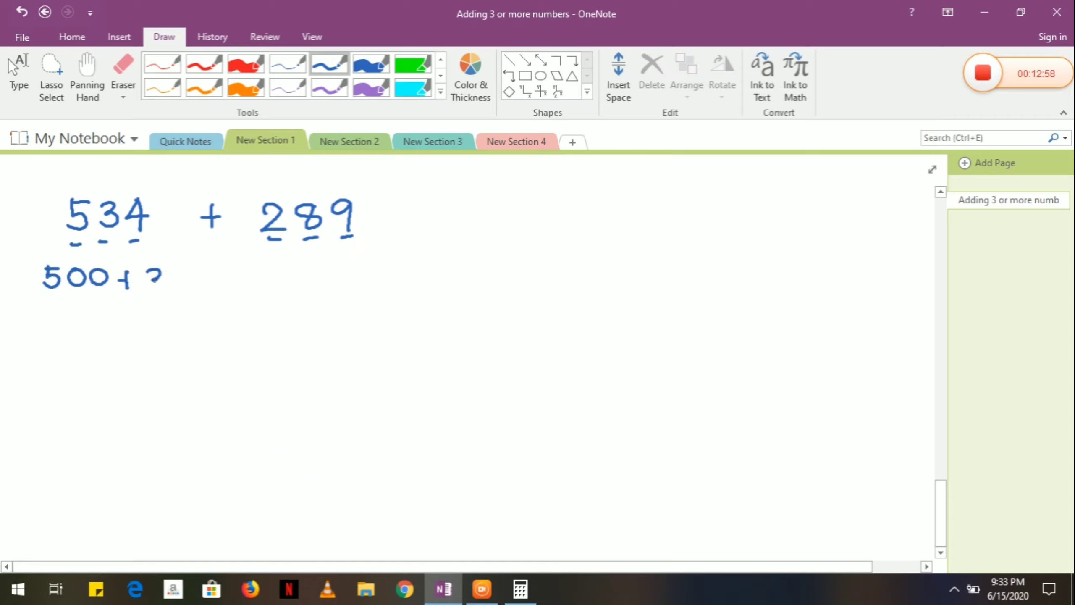
{"action": "left_click_drag", "start_coordinate": [147, 278], "coordinate": [223, 278]}
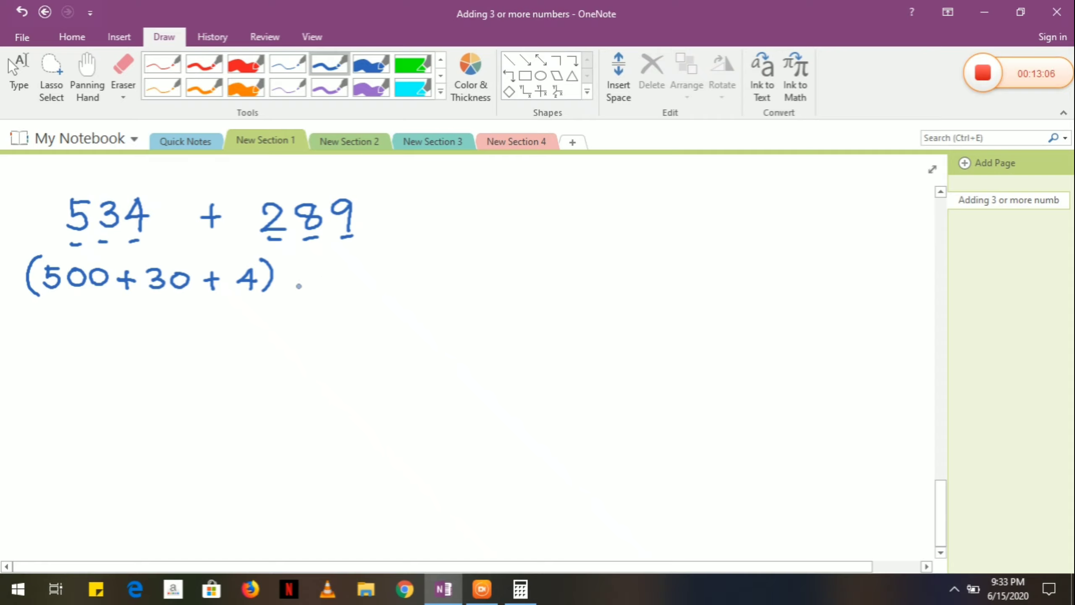
{"action": "left_click_drag", "start_coordinate": [296, 277], "coordinate": [315, 278]}
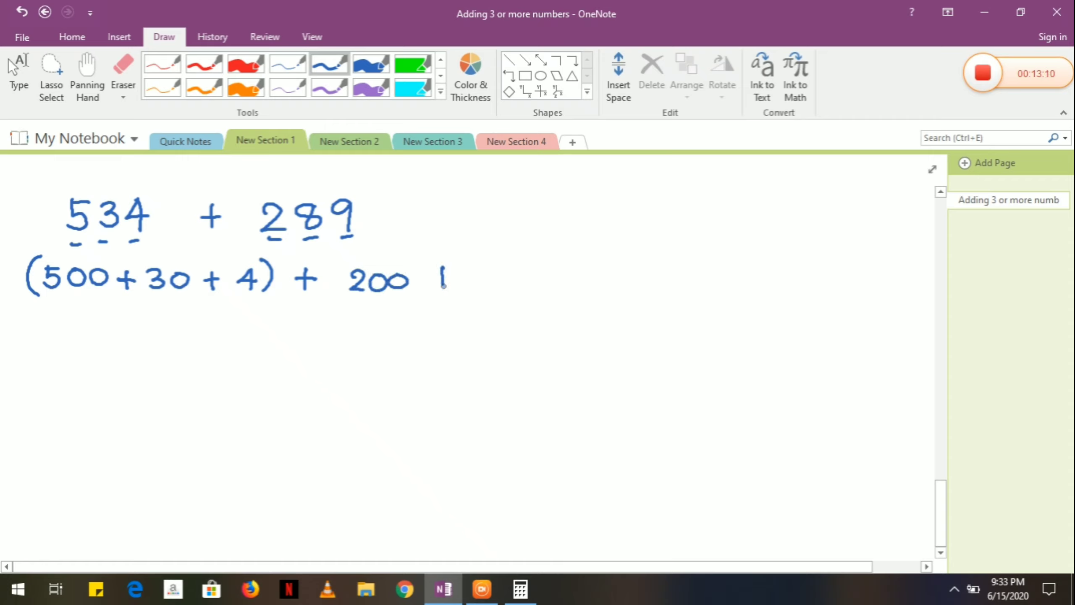
{"action": "left_click_drag", "start_coordinate": [432, 278], "coordinate": [500, 278]}
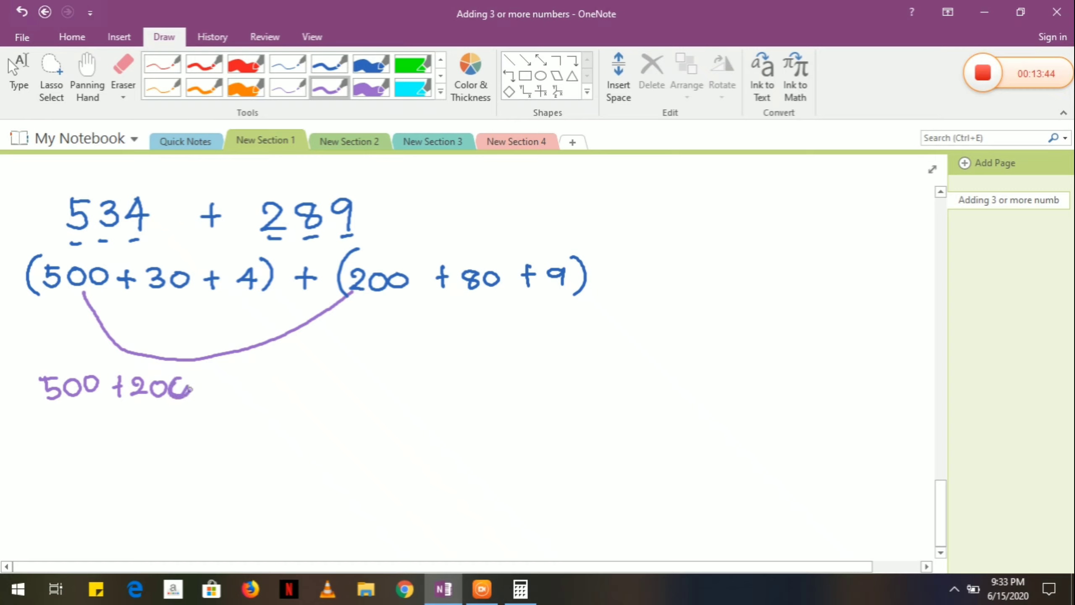
Regroup in purple as (500+200) + (30+80) + (4+9) with linking arcs, then pick red ink.
{"action": "left_click_drag", "start_coordinate": [38, 370], "coordinate": [206, 401]}
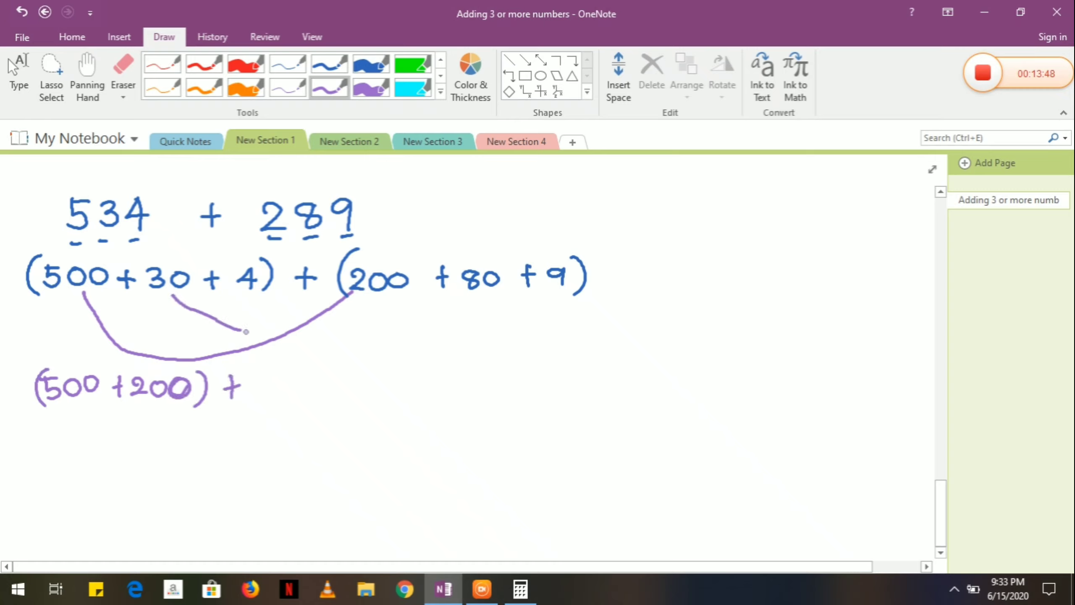
{"action": "left_click_drag", "start_coordinate": [245, 332], "coordinate": [473, 288]}
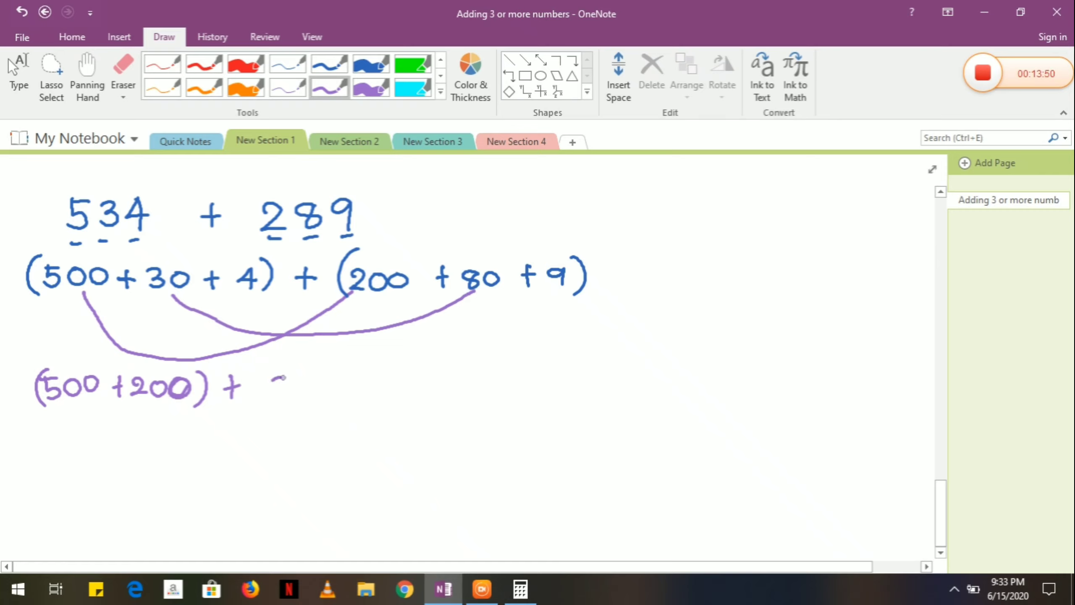
{"action": "left_click_drag", "start_coordinate": [274, 384], "coordinate": [380, 391]}
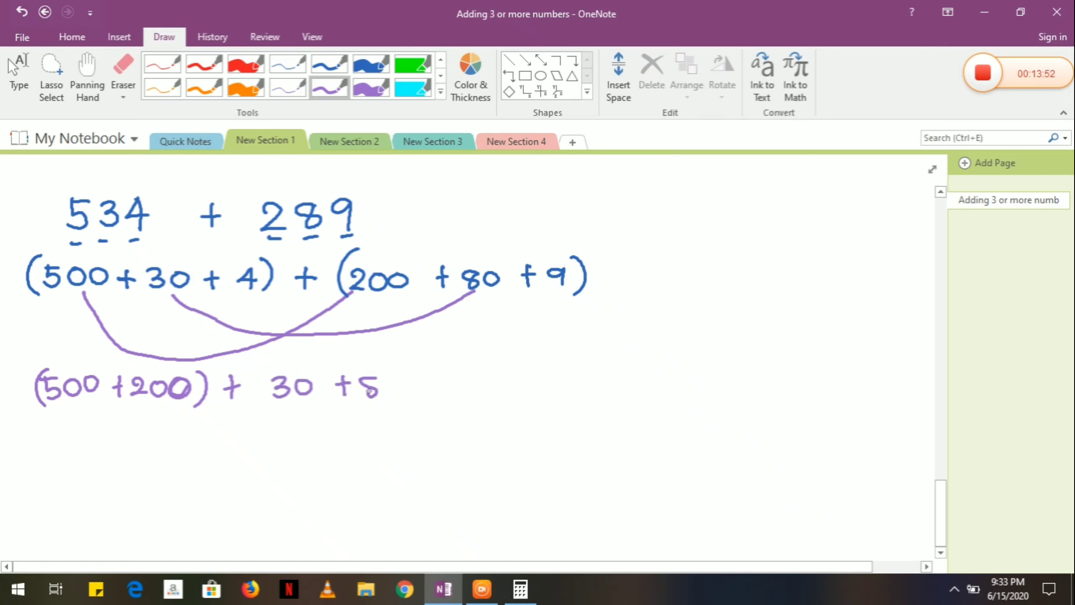
{"action": "left_click_drag", "start_coordinate": [271, 384], "coordinate": [418, 387]}
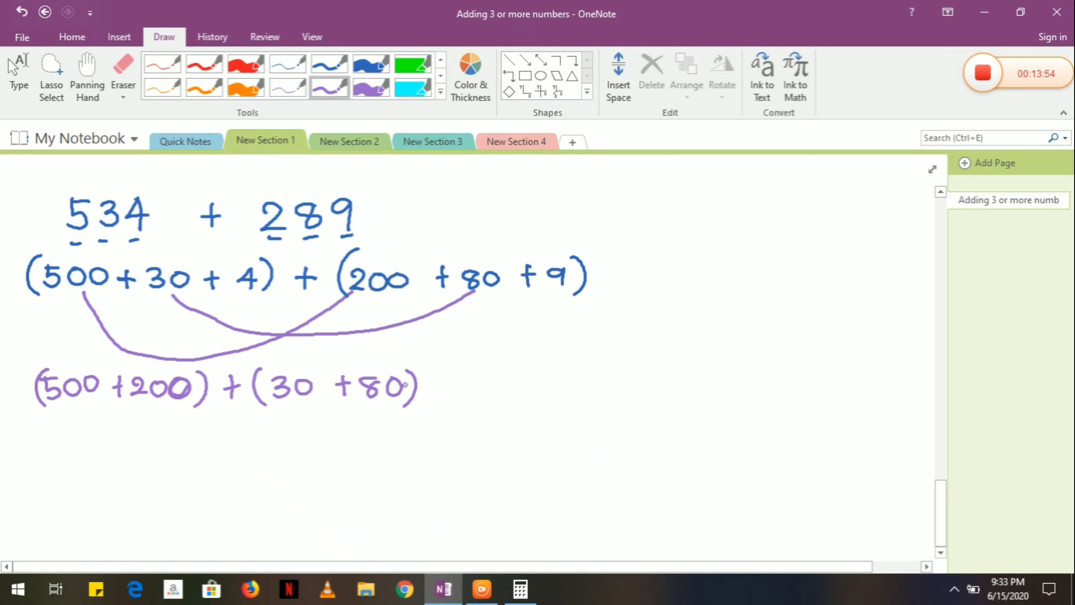
{"action": "left_click_drag", "start_coordinate": [442, 391], "coordinate": [462, 377]}
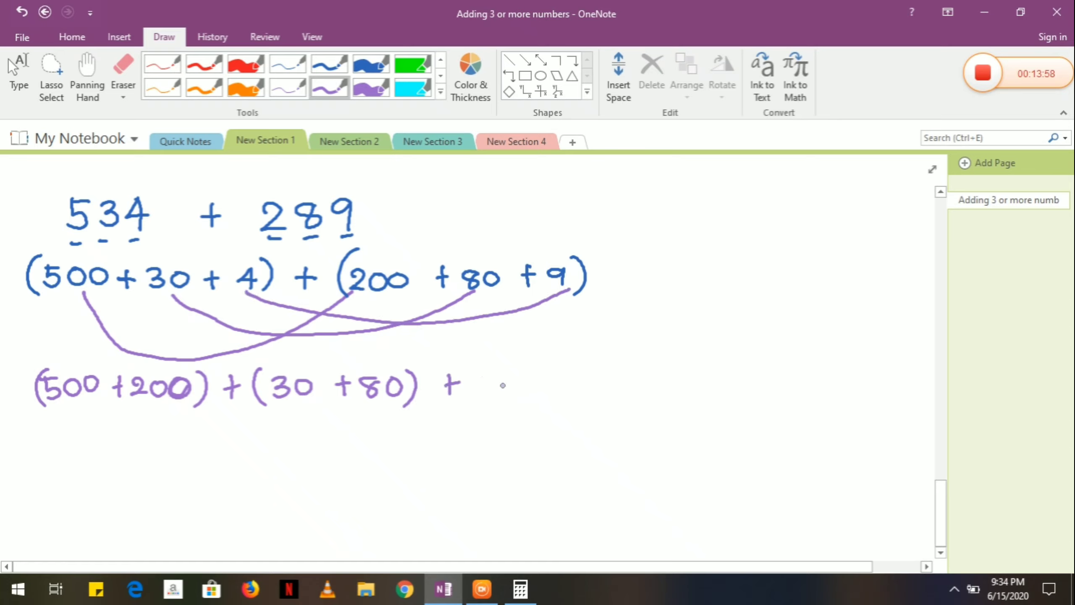
{"action": "left_click_drag", "start_coordinate": [483, 384], "coordinate": [562, 383]}
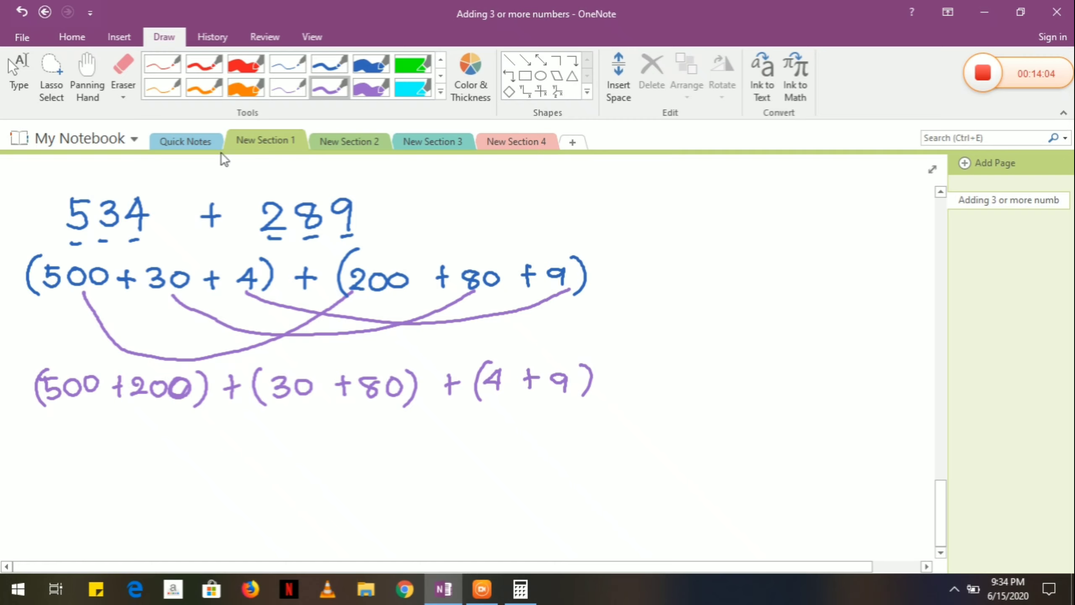
{"action": "left_click", "coordinate": [89, 434]}
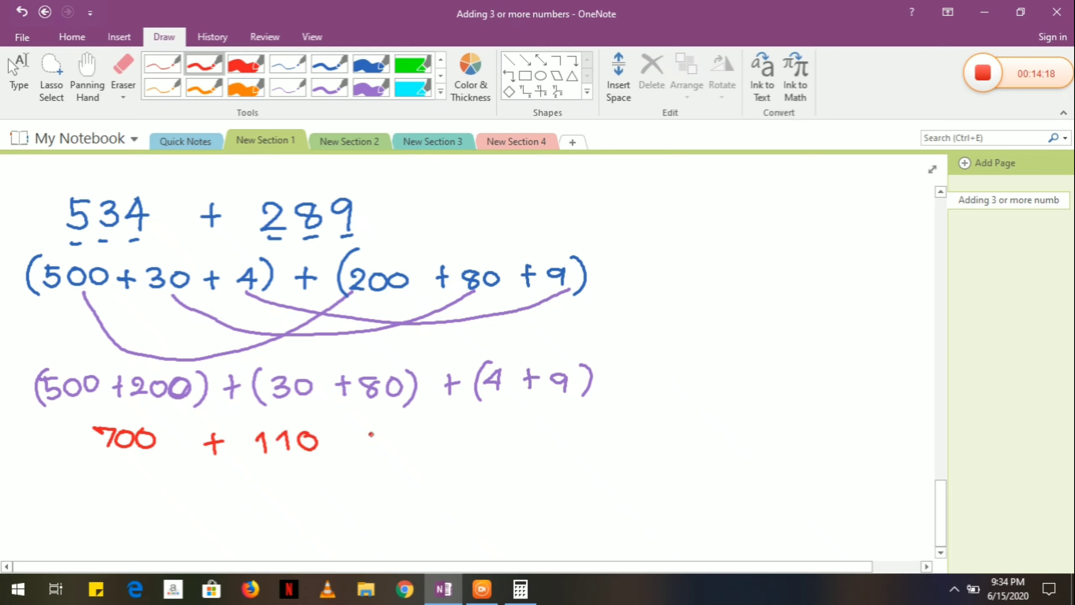
Add red + 13, box the answer 823, and write 534 + 289 stacked in orange.
{"action": "left_click_drag", "start_coordinate": [360, 442], "coordinate": [432, 442]}
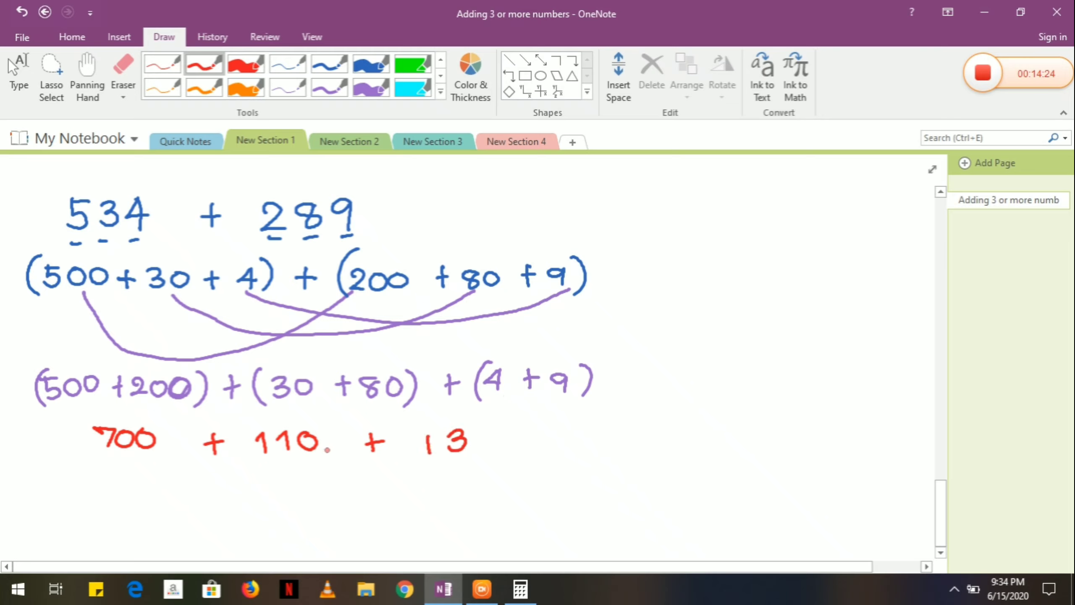
{"action": "left_click_drag", "start_coordinate": [308, 494], "coordinate": [322, 521]}
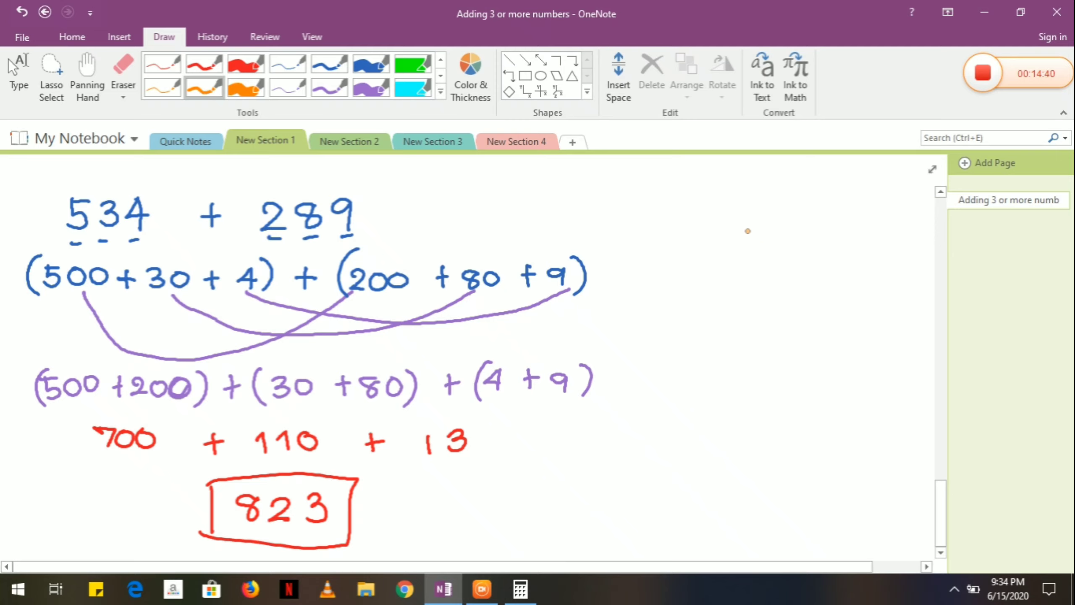
{"action": "left_click_drag", "start_coordinate": [747, 240], "coordinate": [813, 240]}
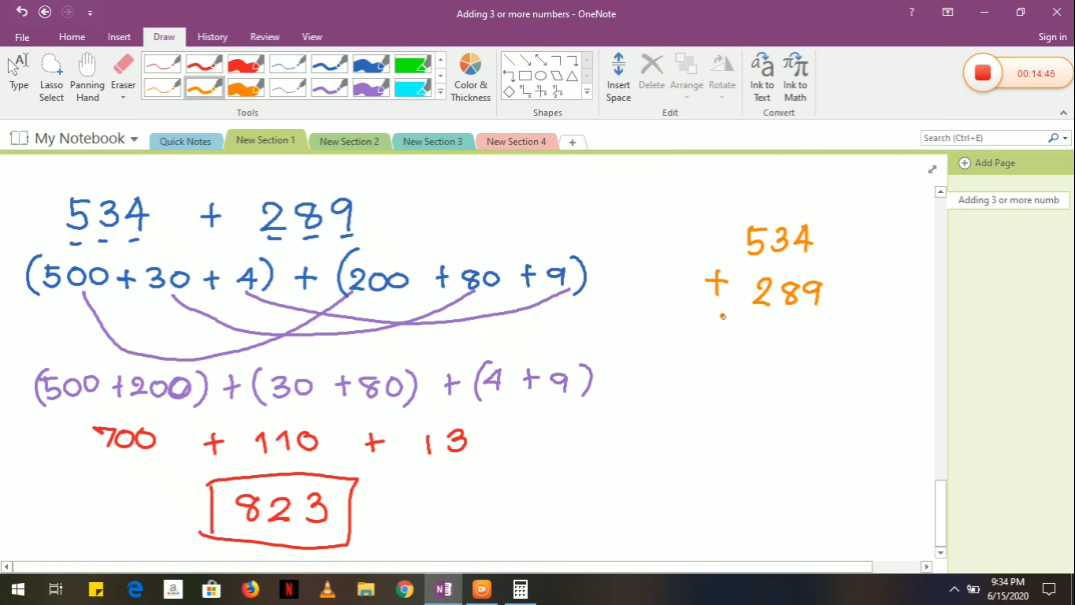
Draw the orange sum line, carry the 1s, write 823 and box it.
{"action": "left_click_drag", "start_coordinate": [723, 317], "coordinate": [852, 319]}
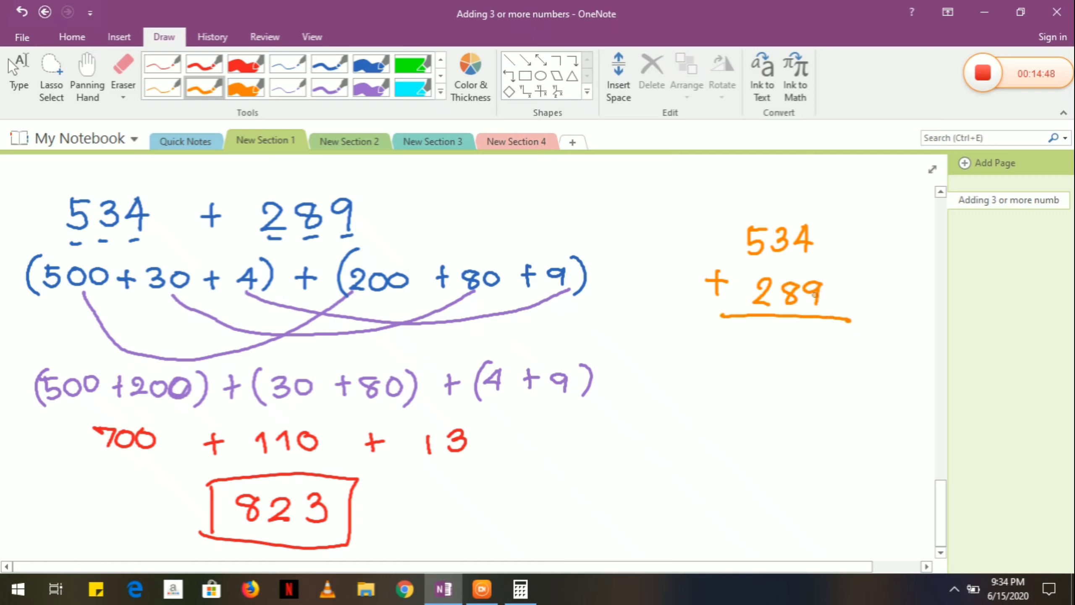
{"action": "left_click_drag", "start_coordinate": [806, 329], "coordinate": [822, 349]}
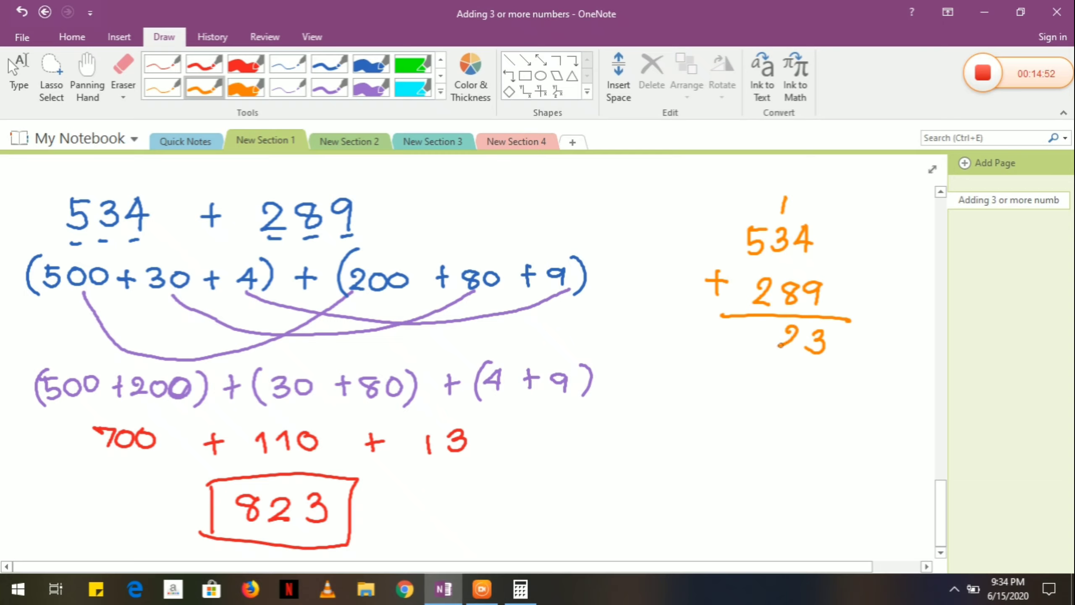
{"action": "left_click_drag", "start_coordinate": [754, 336], "coordinate": [781, 343]}
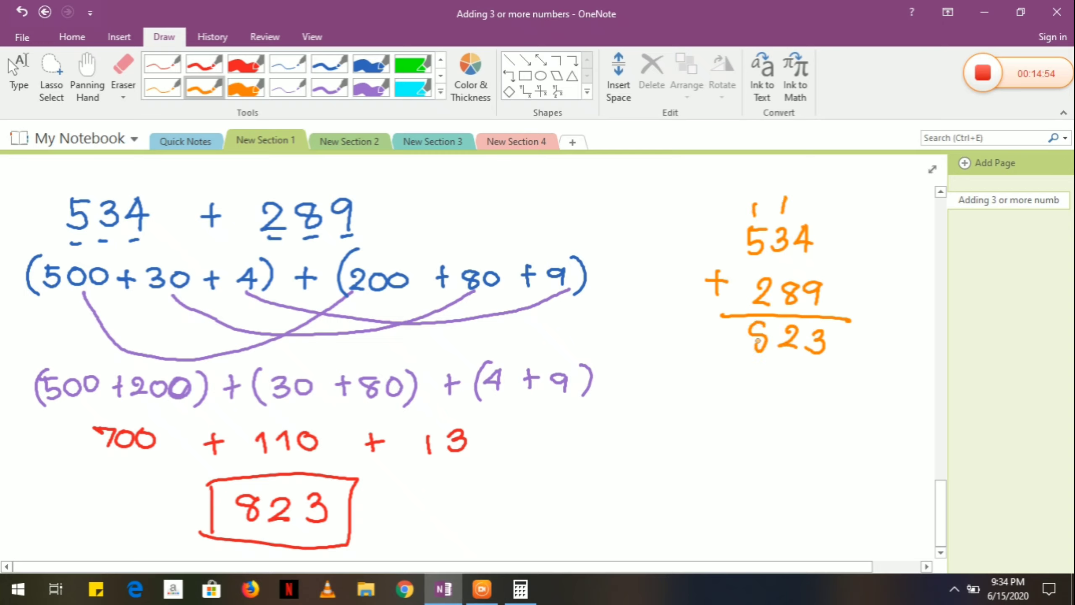
{"action": "left_click_drag", "start_coordinate": [727, 316], "coordinate": [857, 370]}
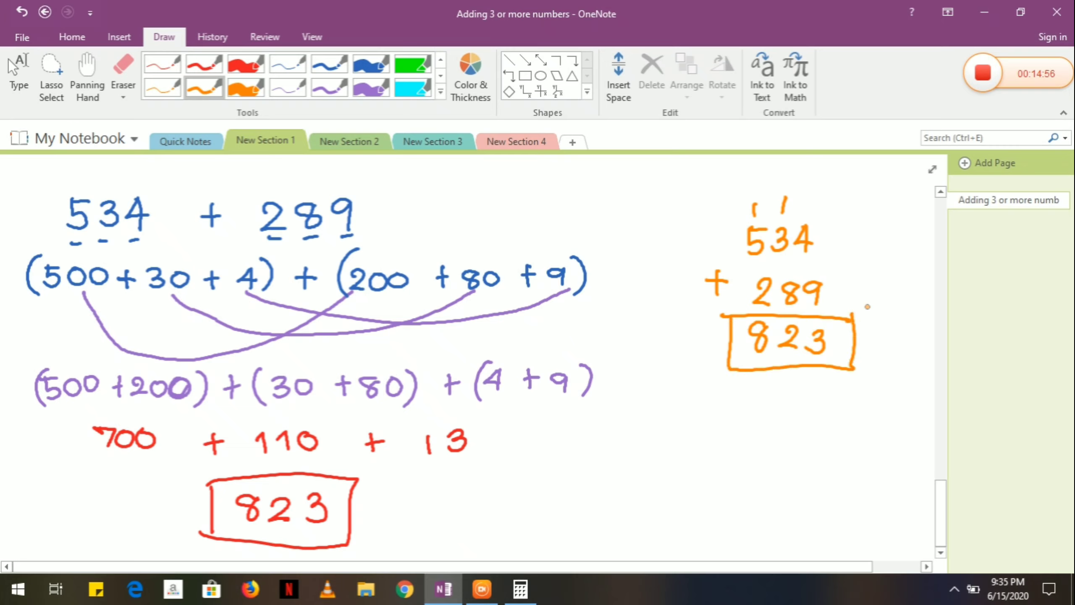